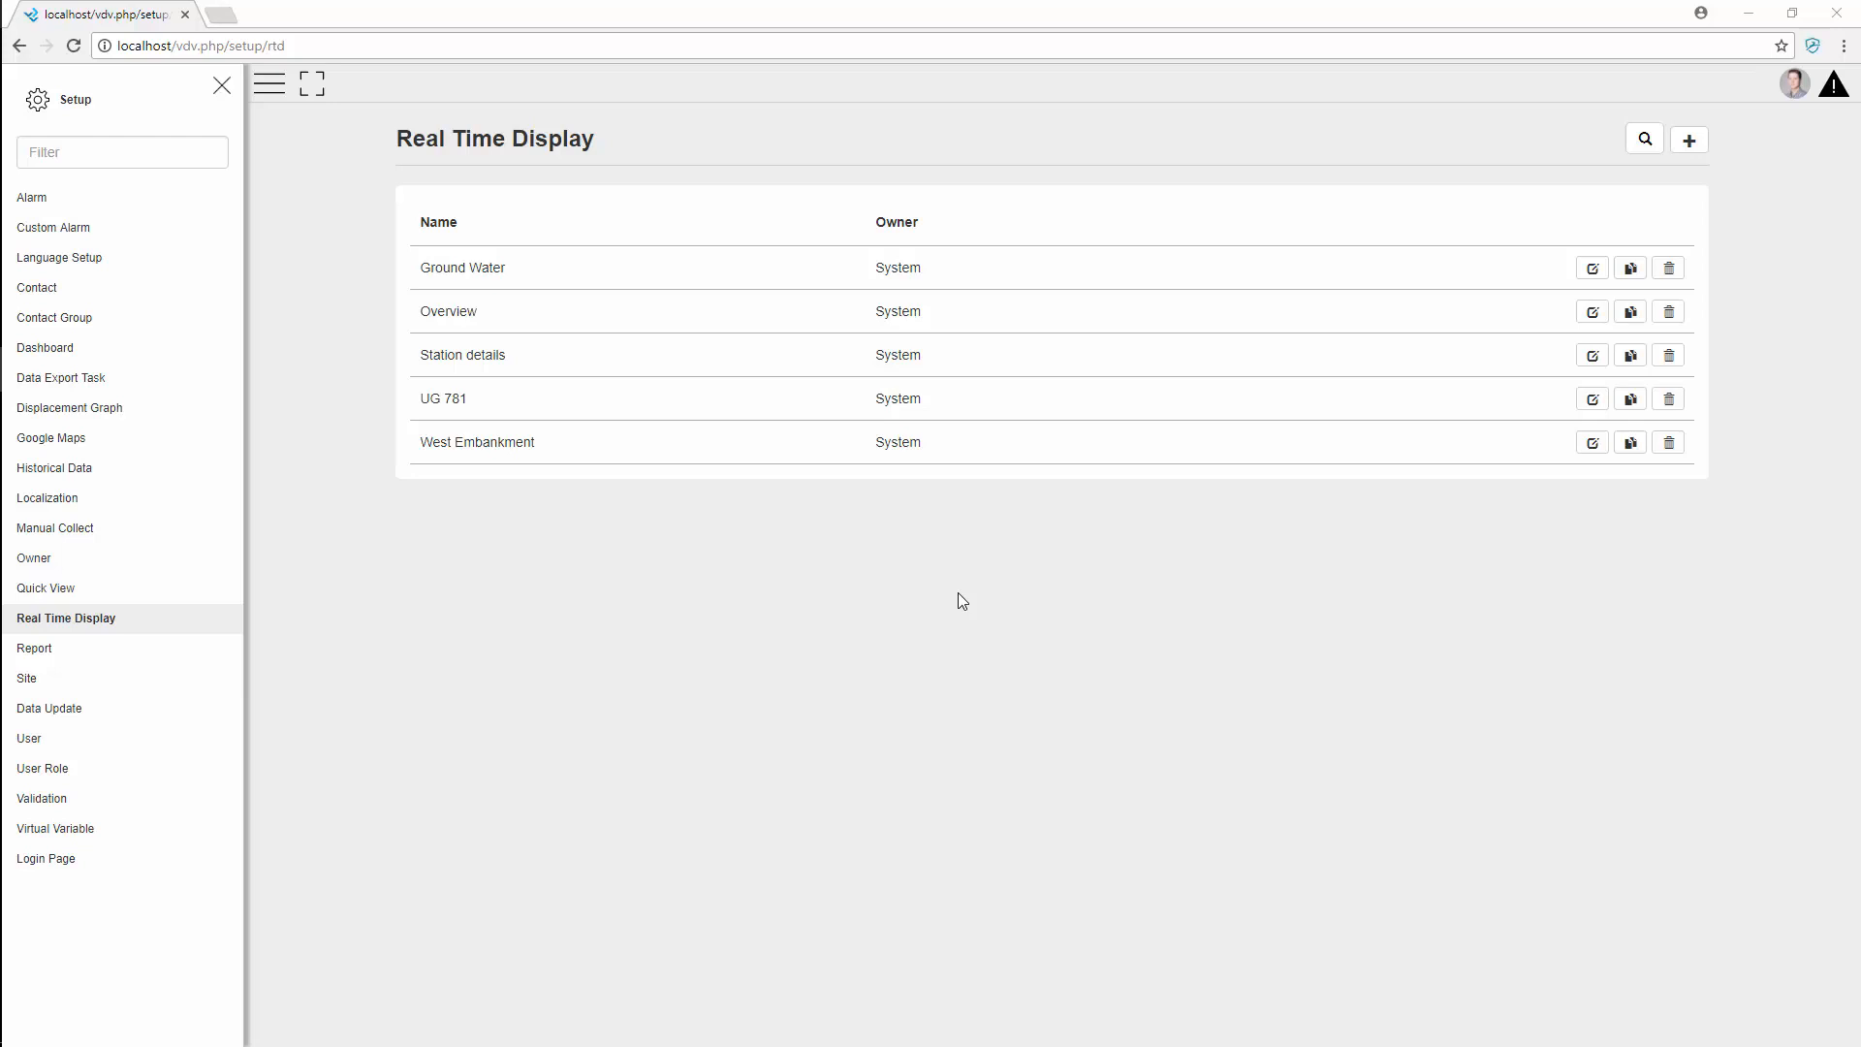
mouse_move(1521, 188)
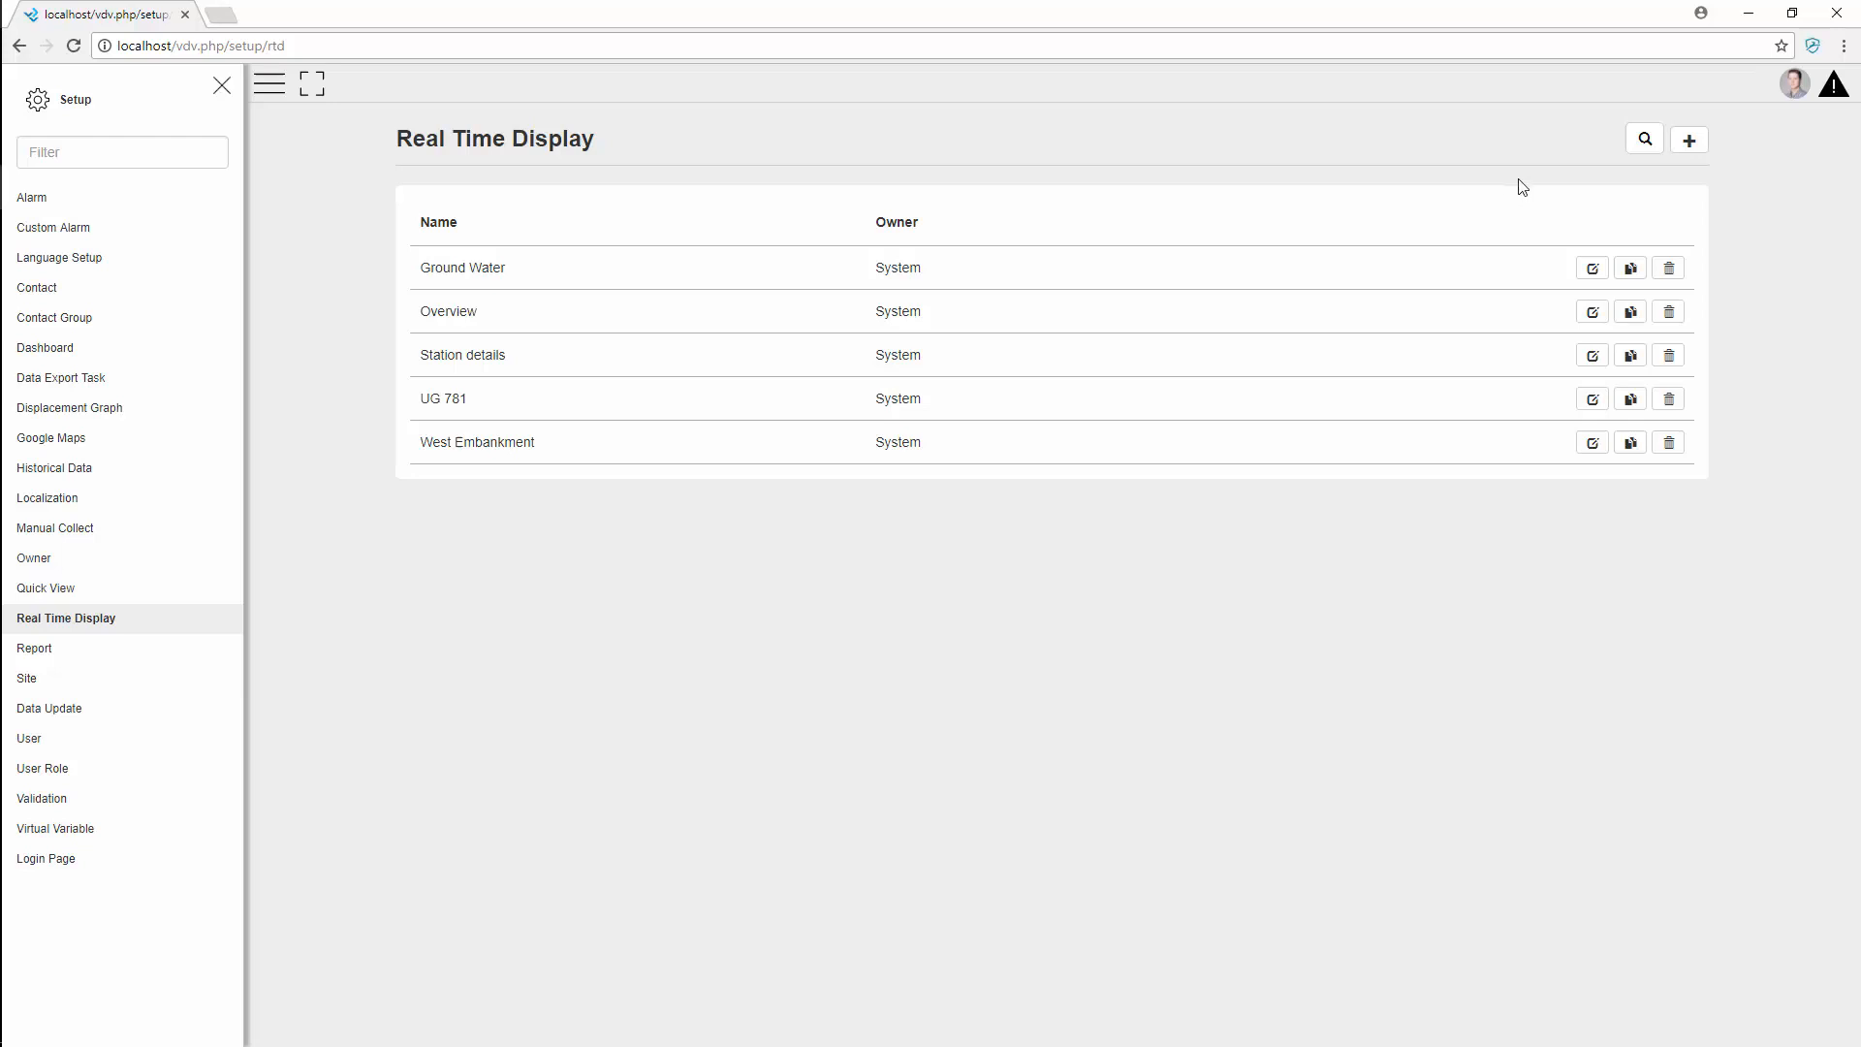
Create and save a new Real Time Display named Contour Plot owned by System, then reveal its Contour settings
click(1689, 139)
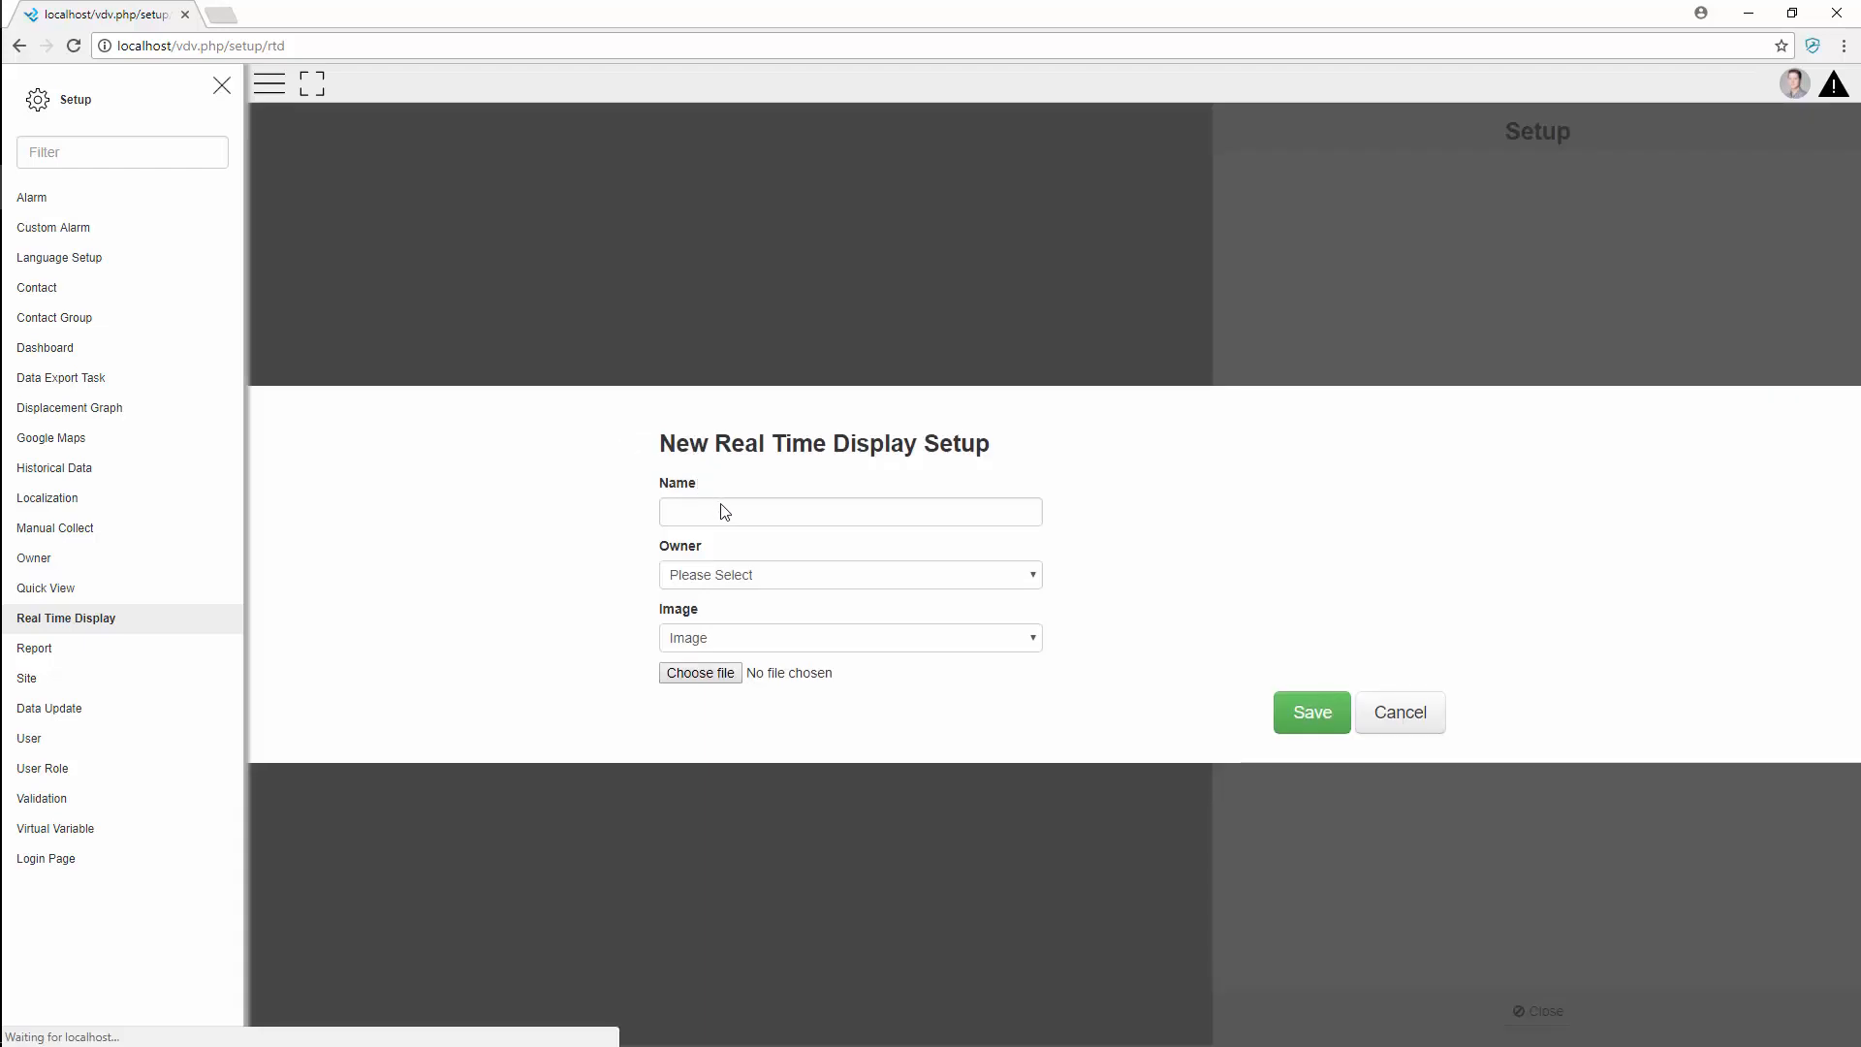
text(Contour Plot)
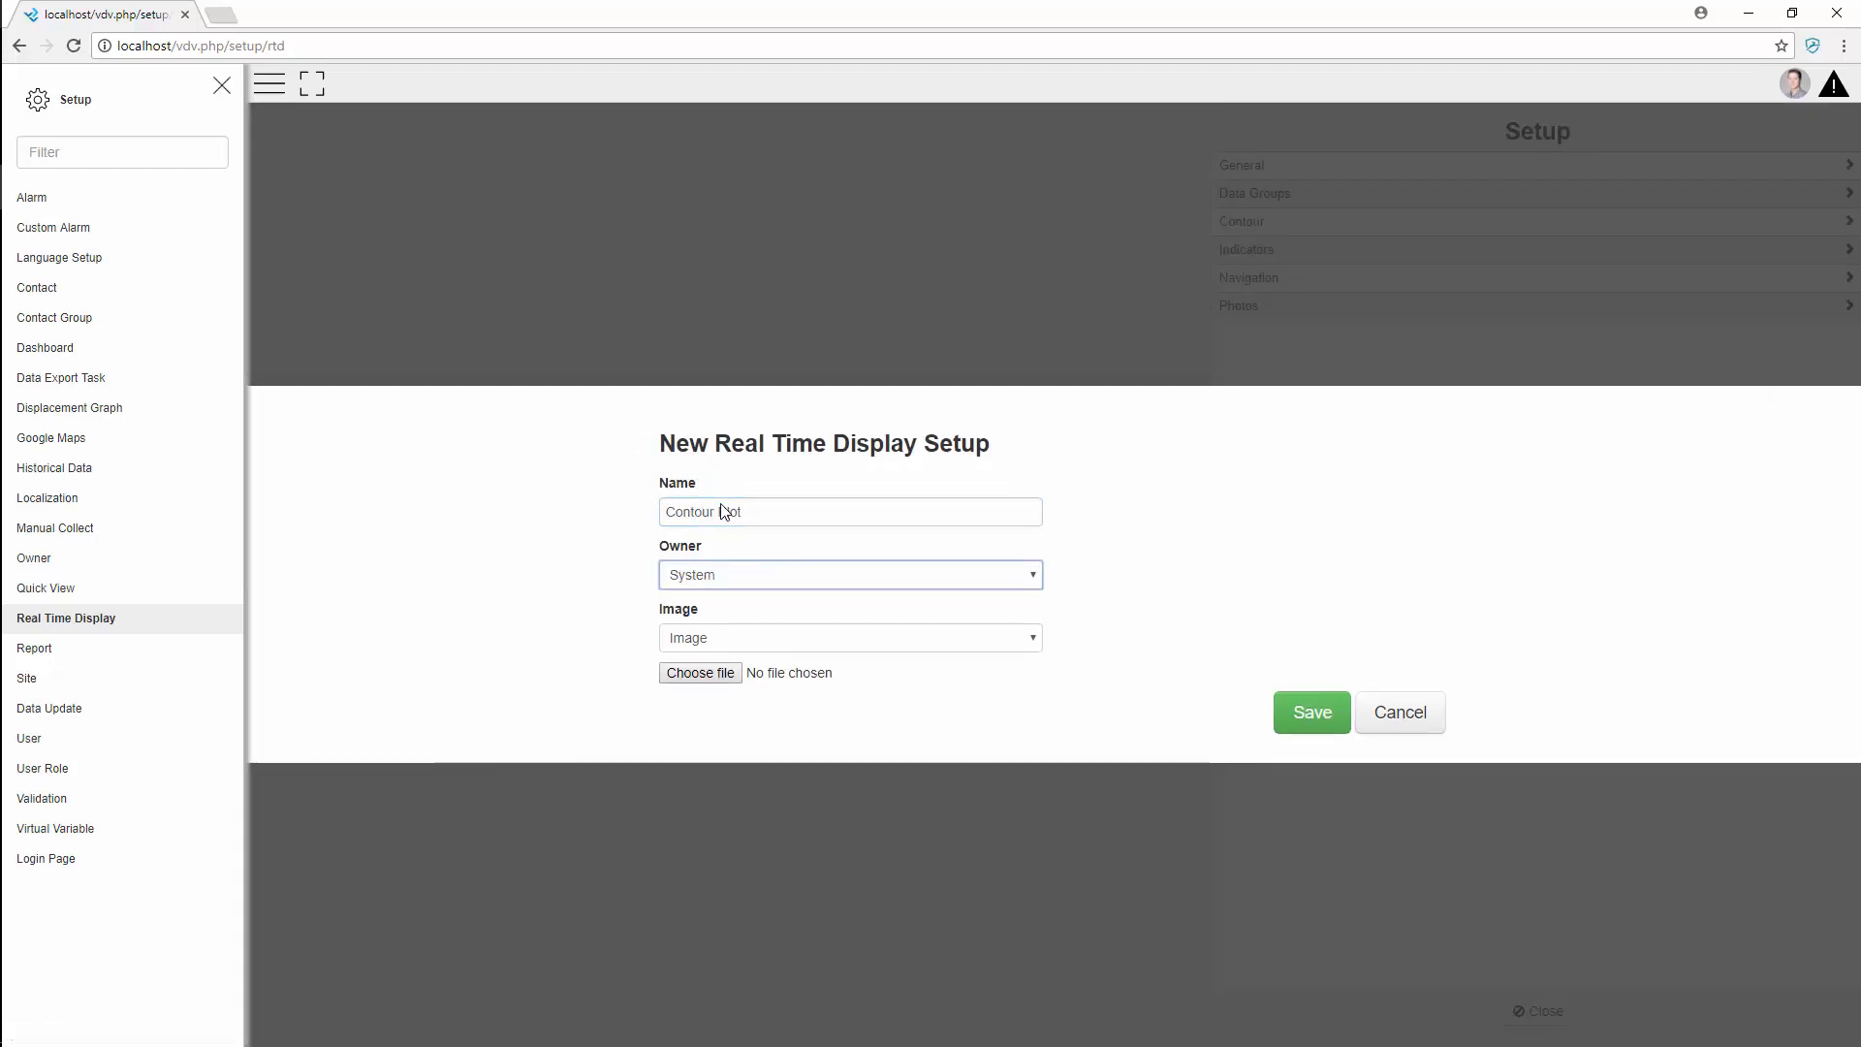
click(700, 672)
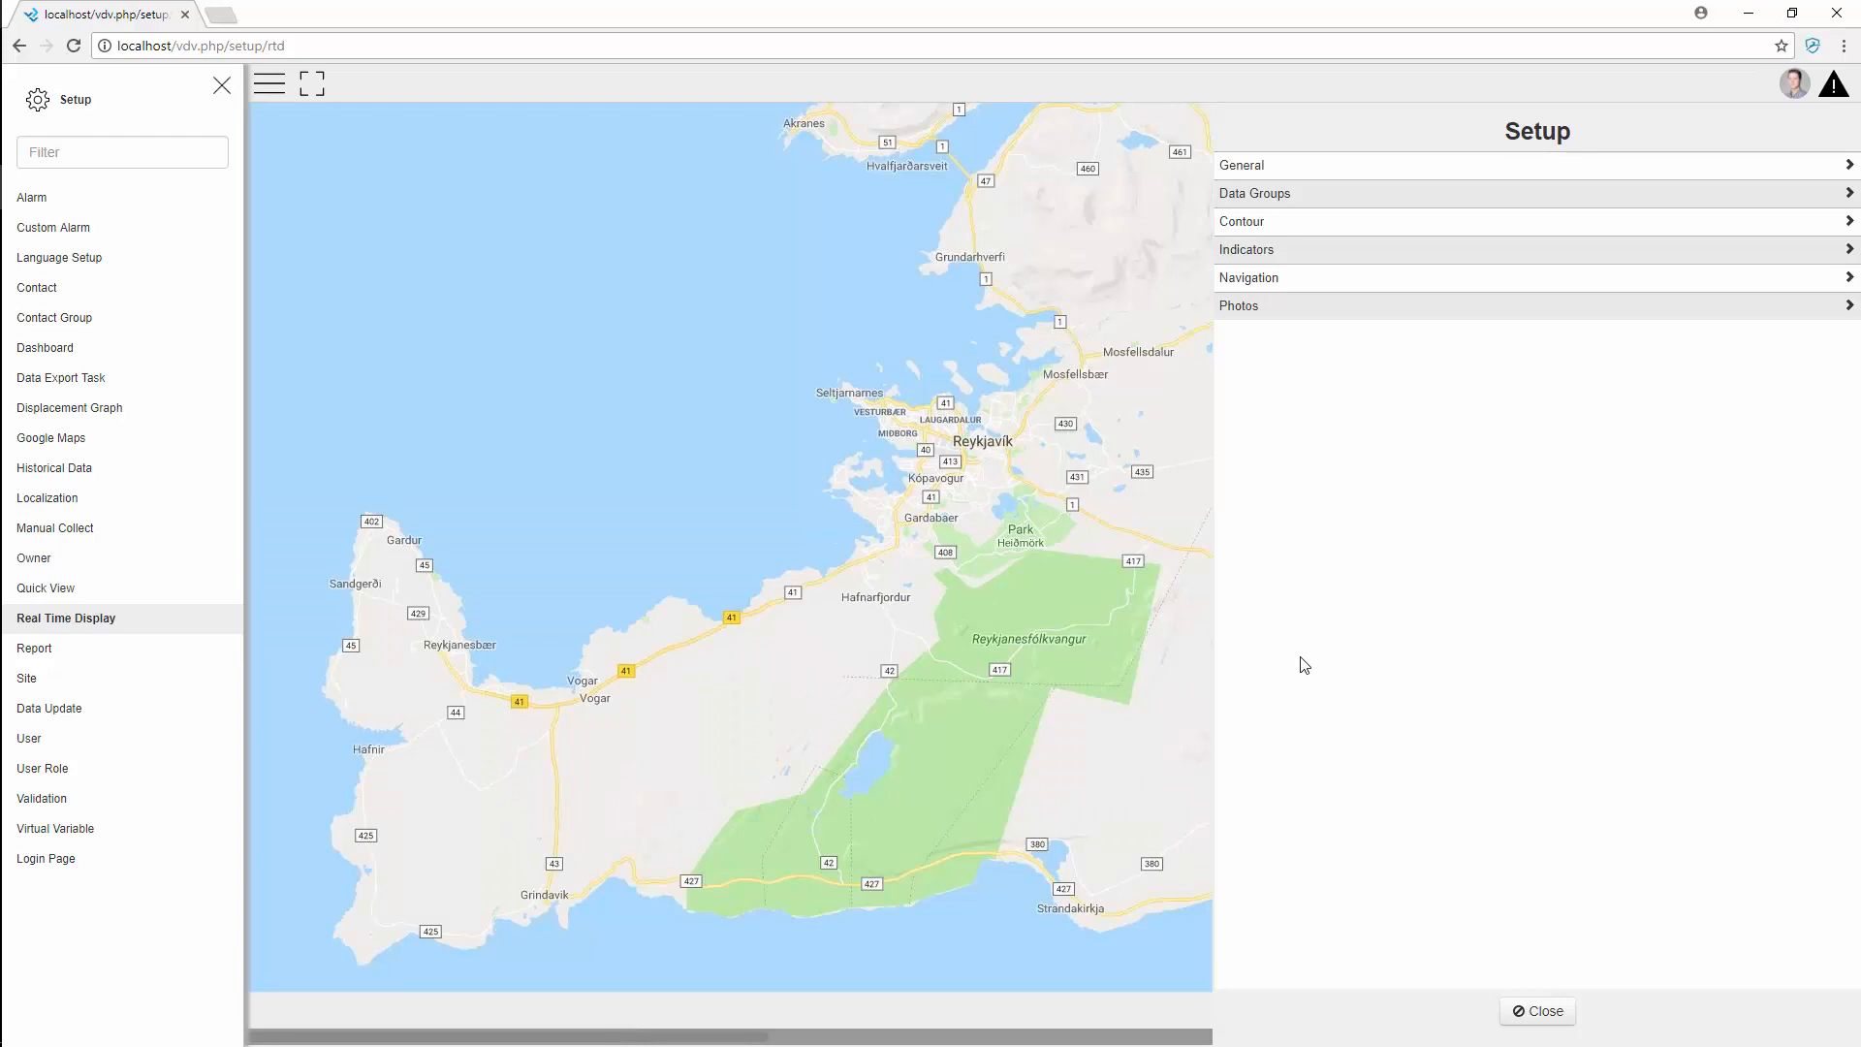
mouse_move(1258, 221)
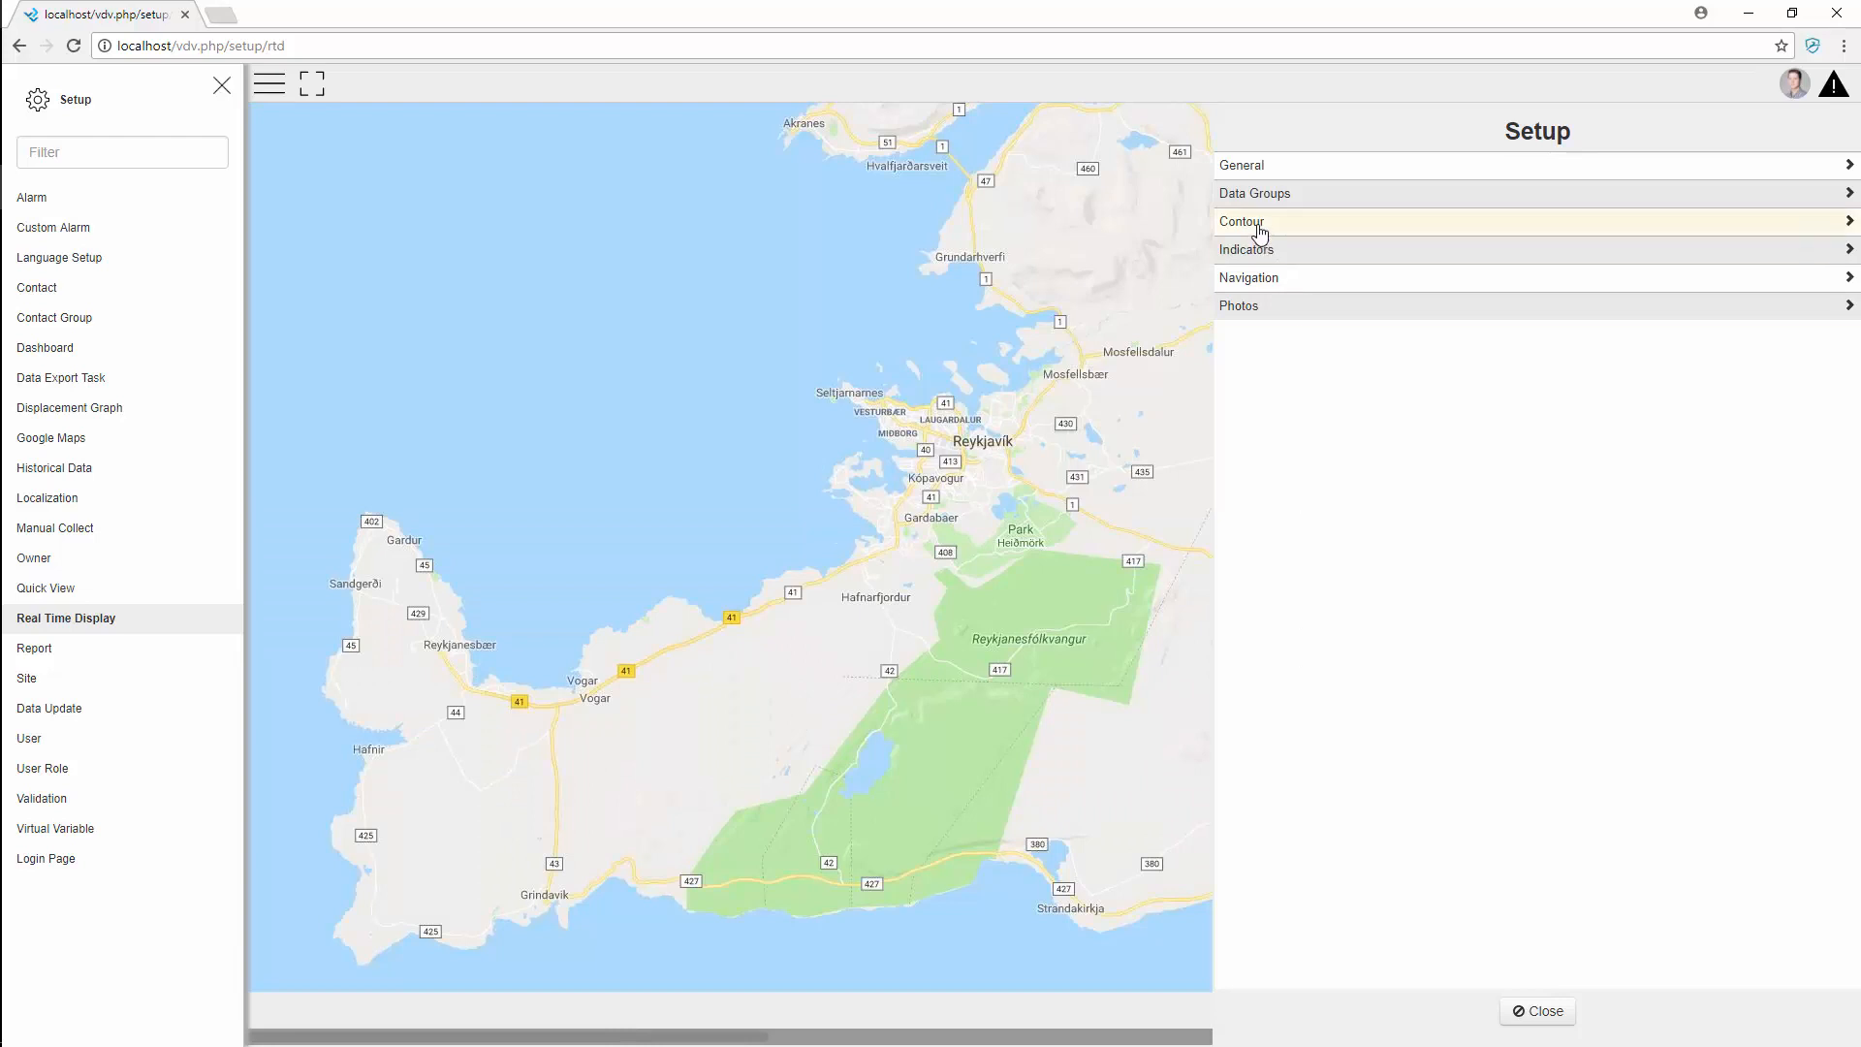
click(1241, 221)
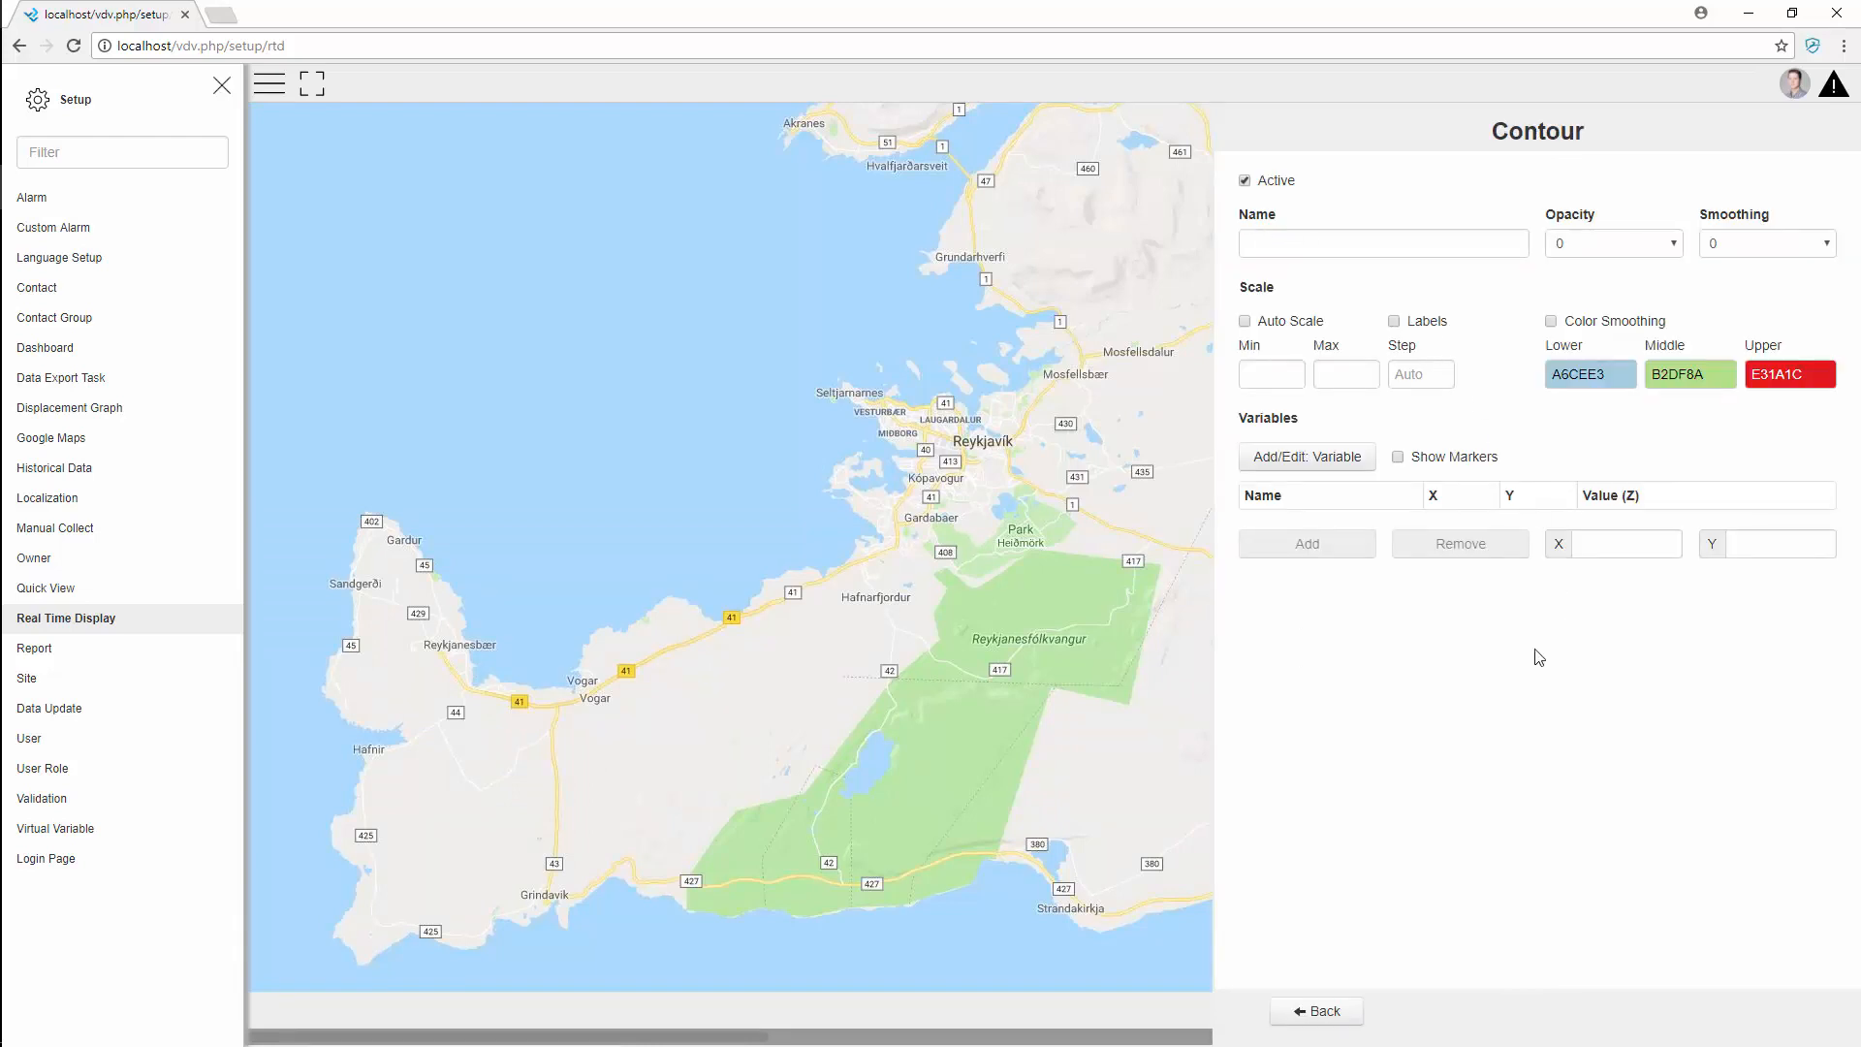
Add the H2S average variable from Air Quality stations 1-5 to the contour and save the selection
click(1304, 455)
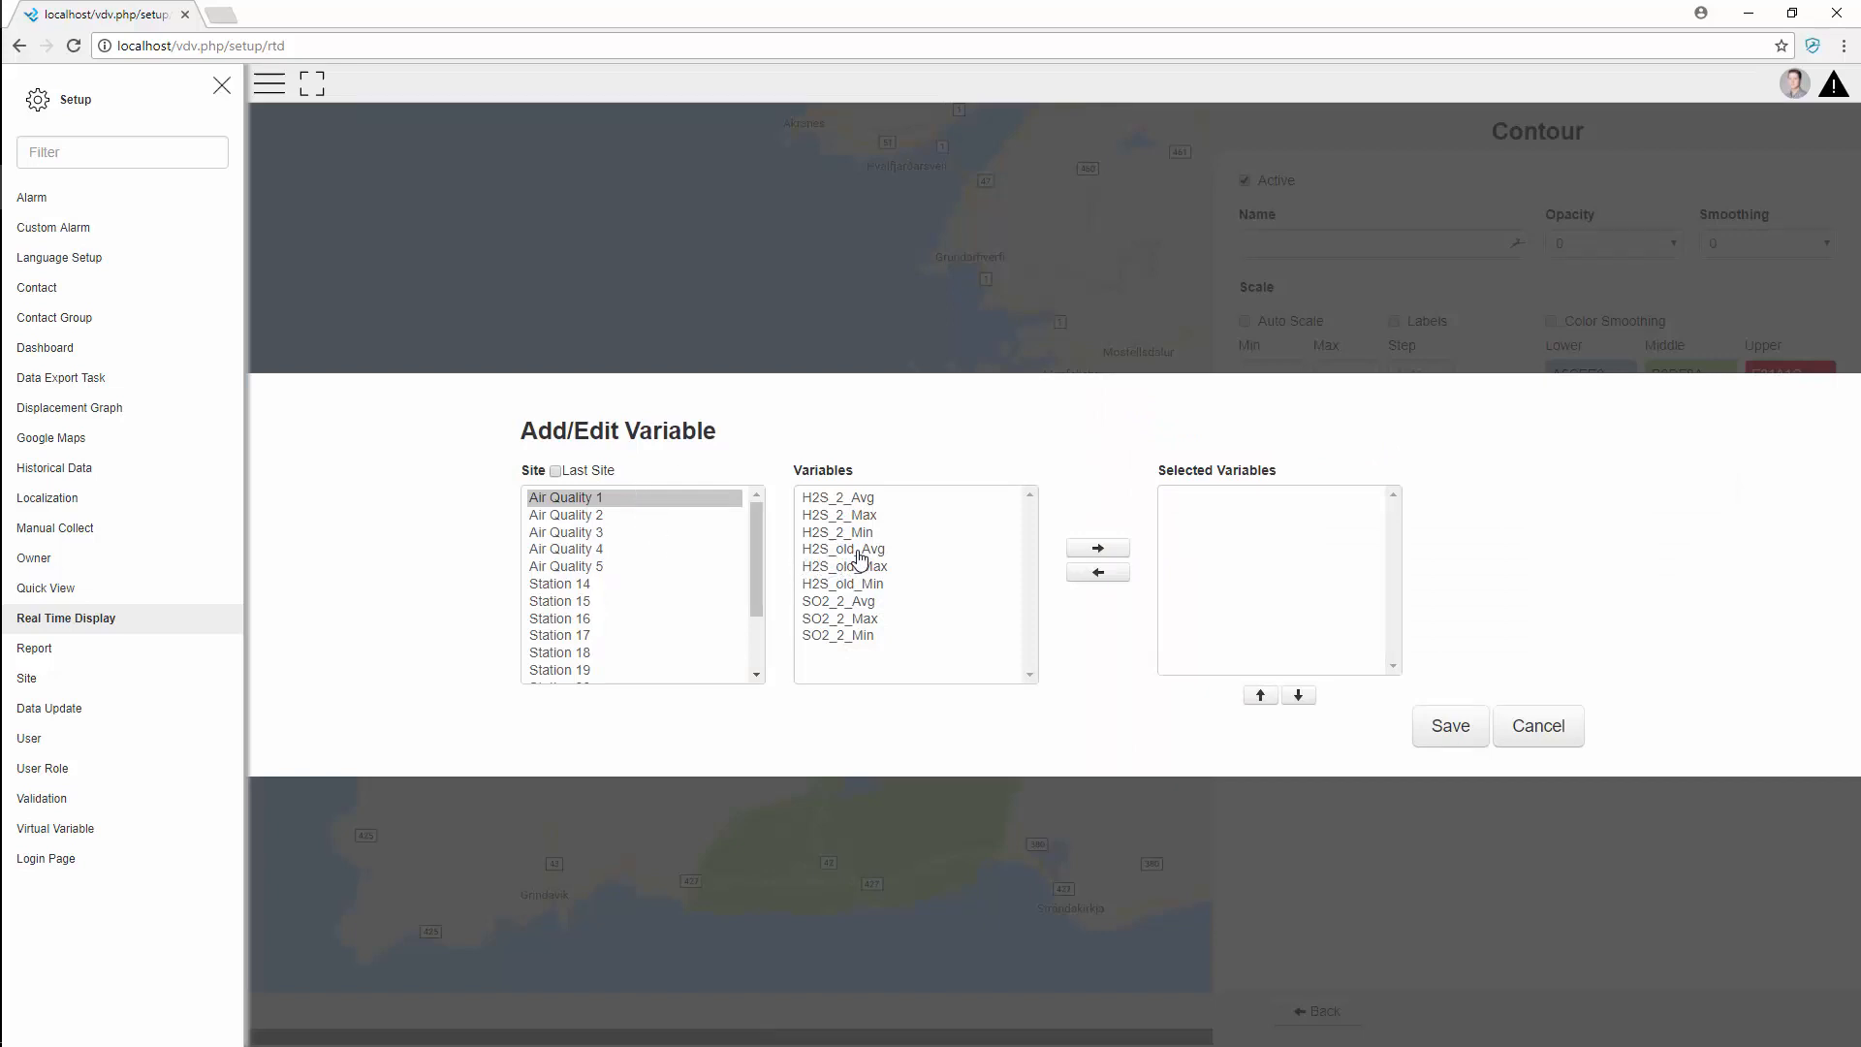
click(1096, 544)
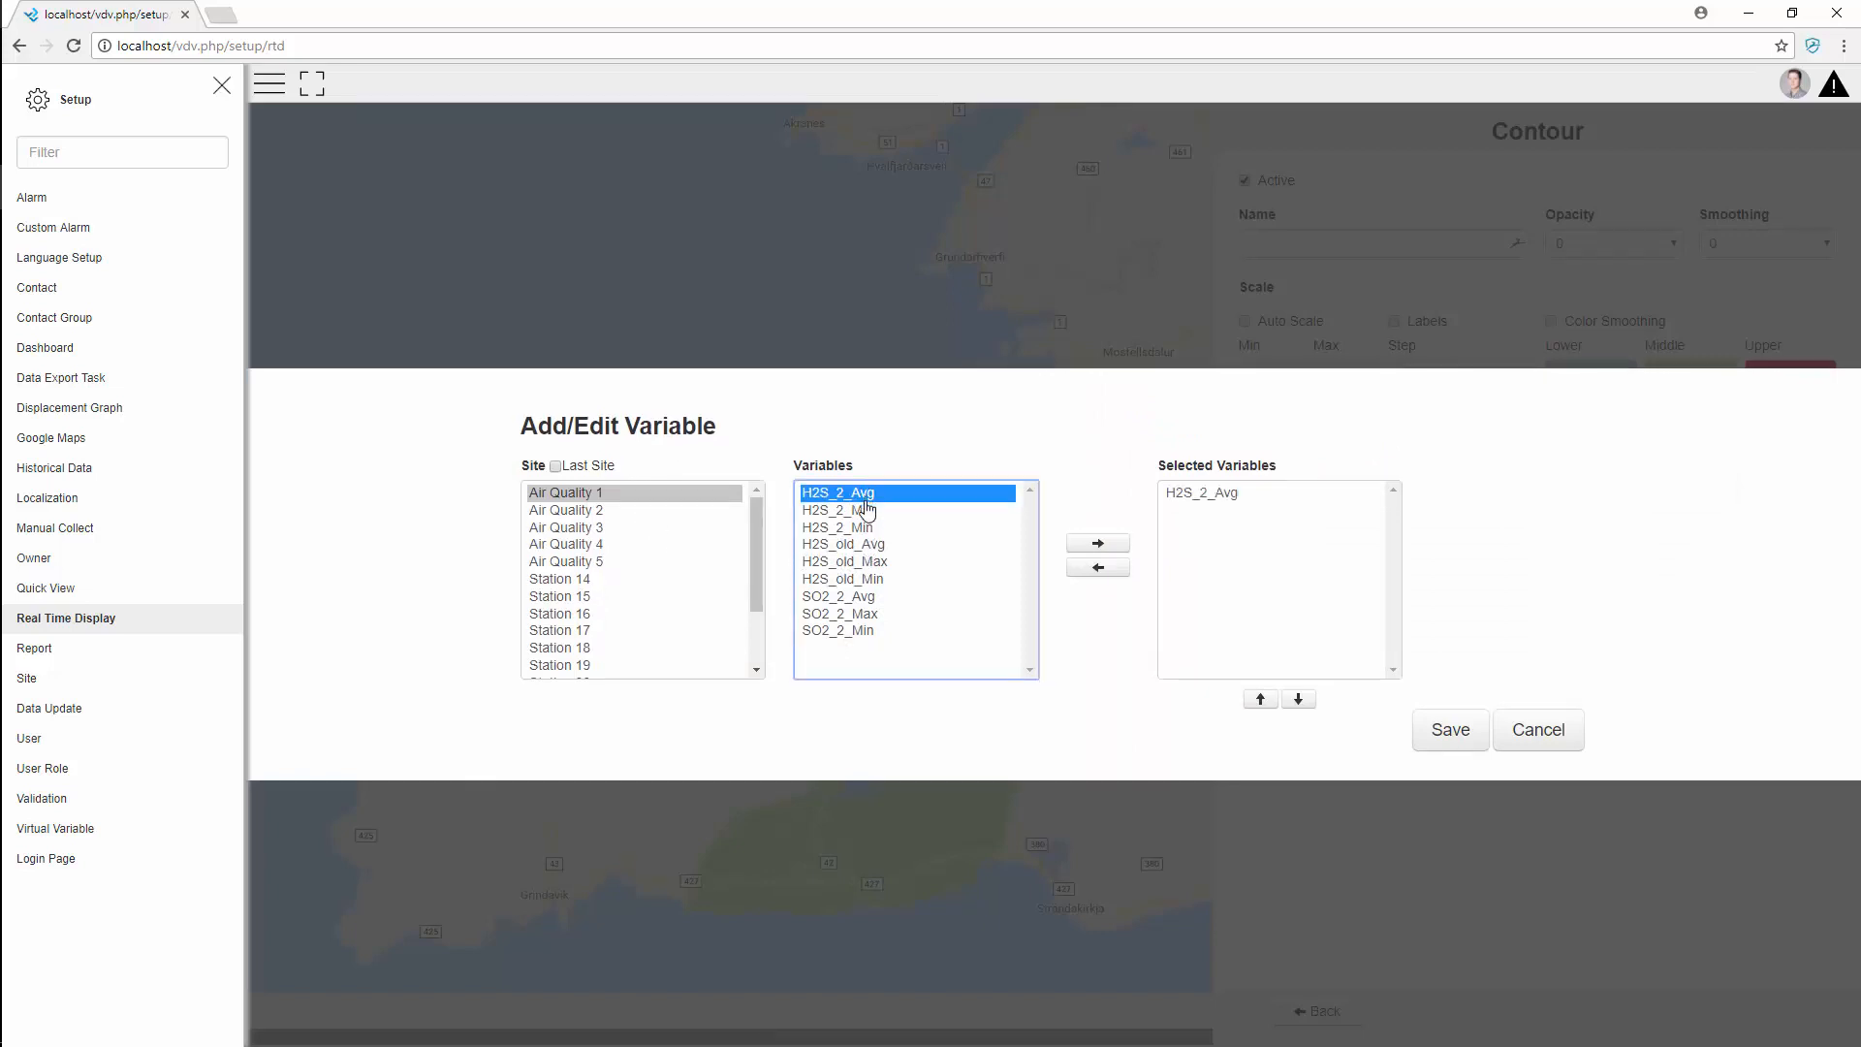
click(566, 510)
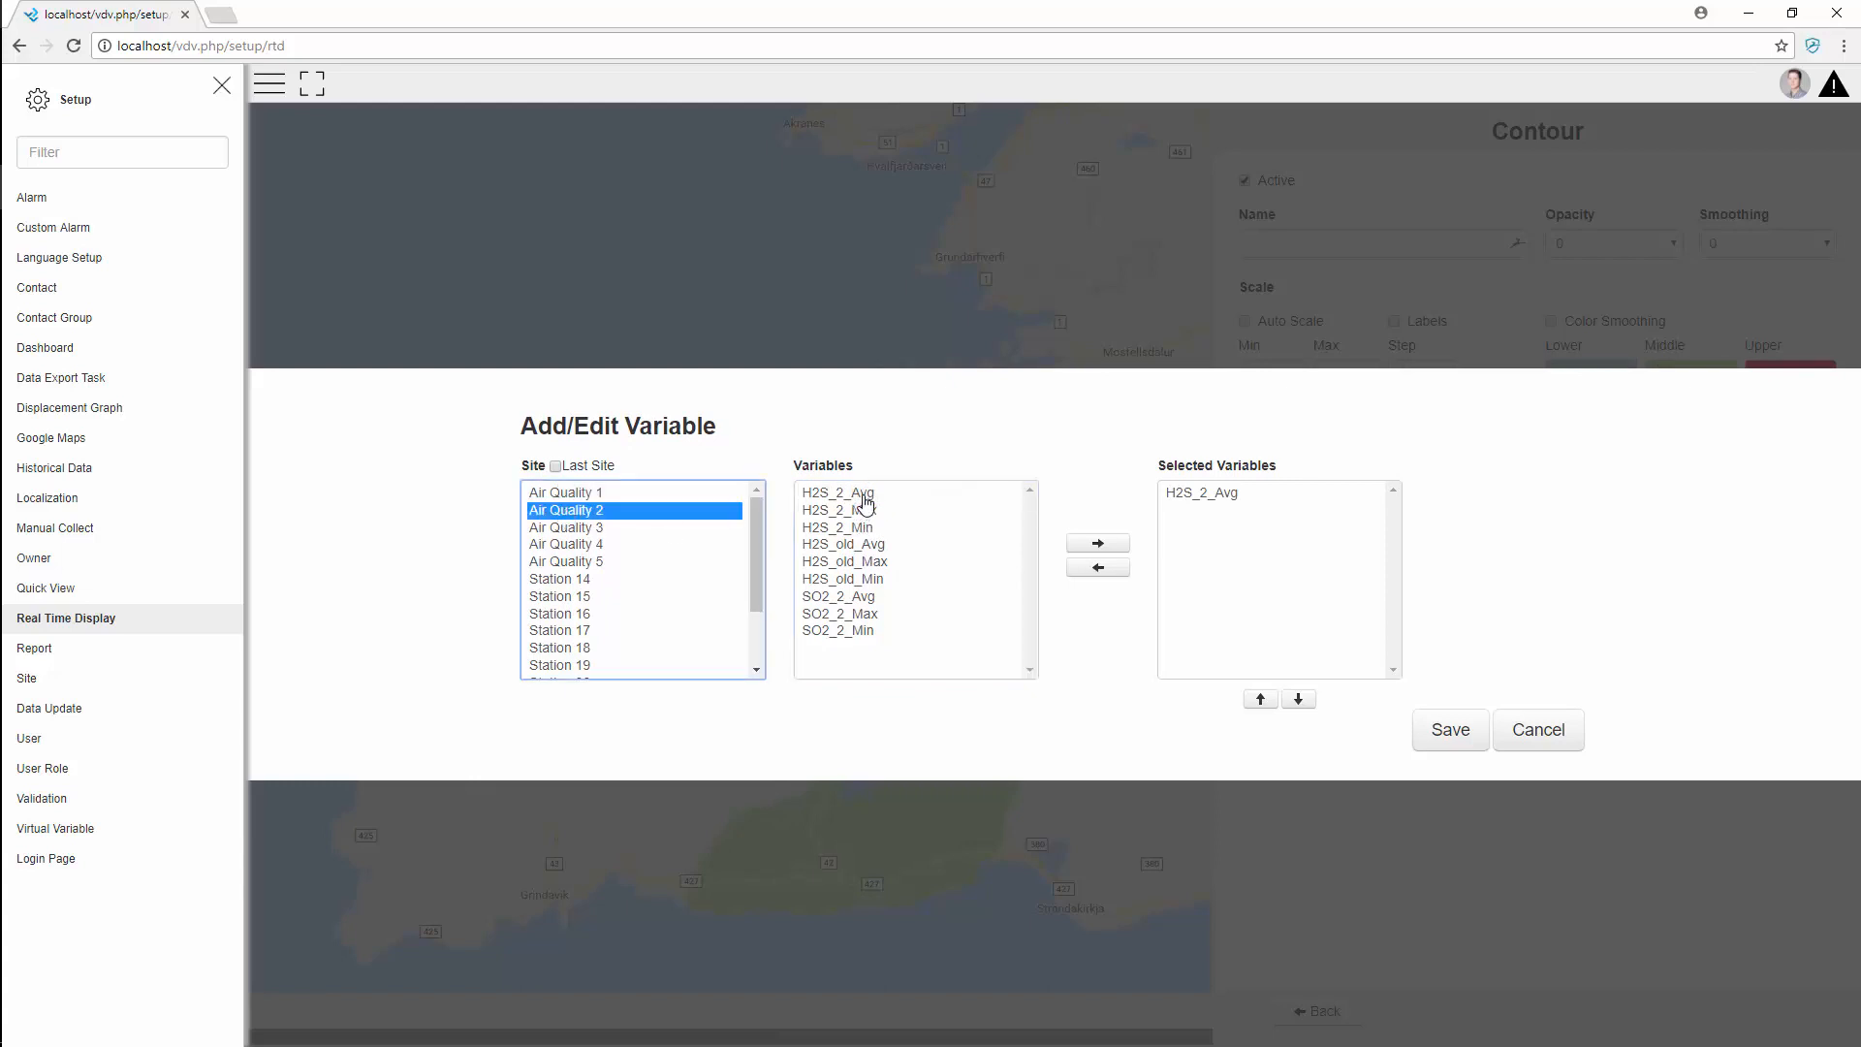
click(566, 527)
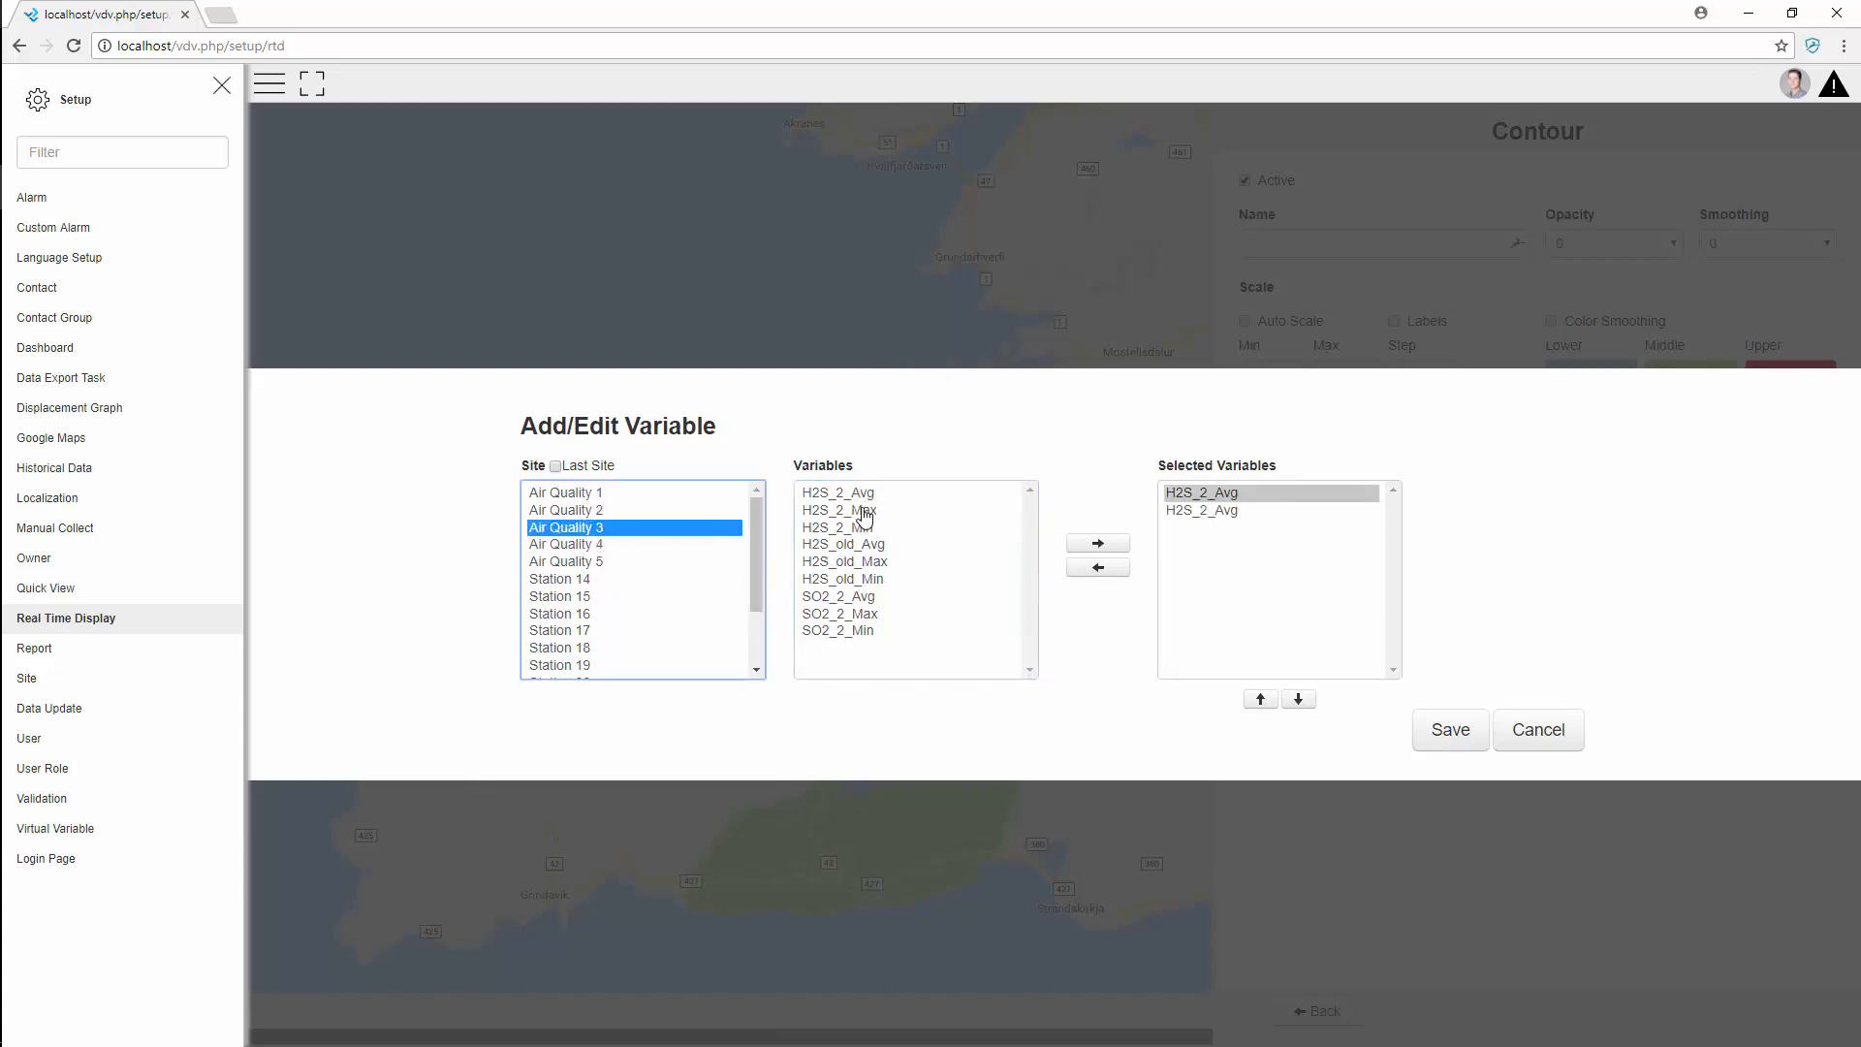
click(566, 543)
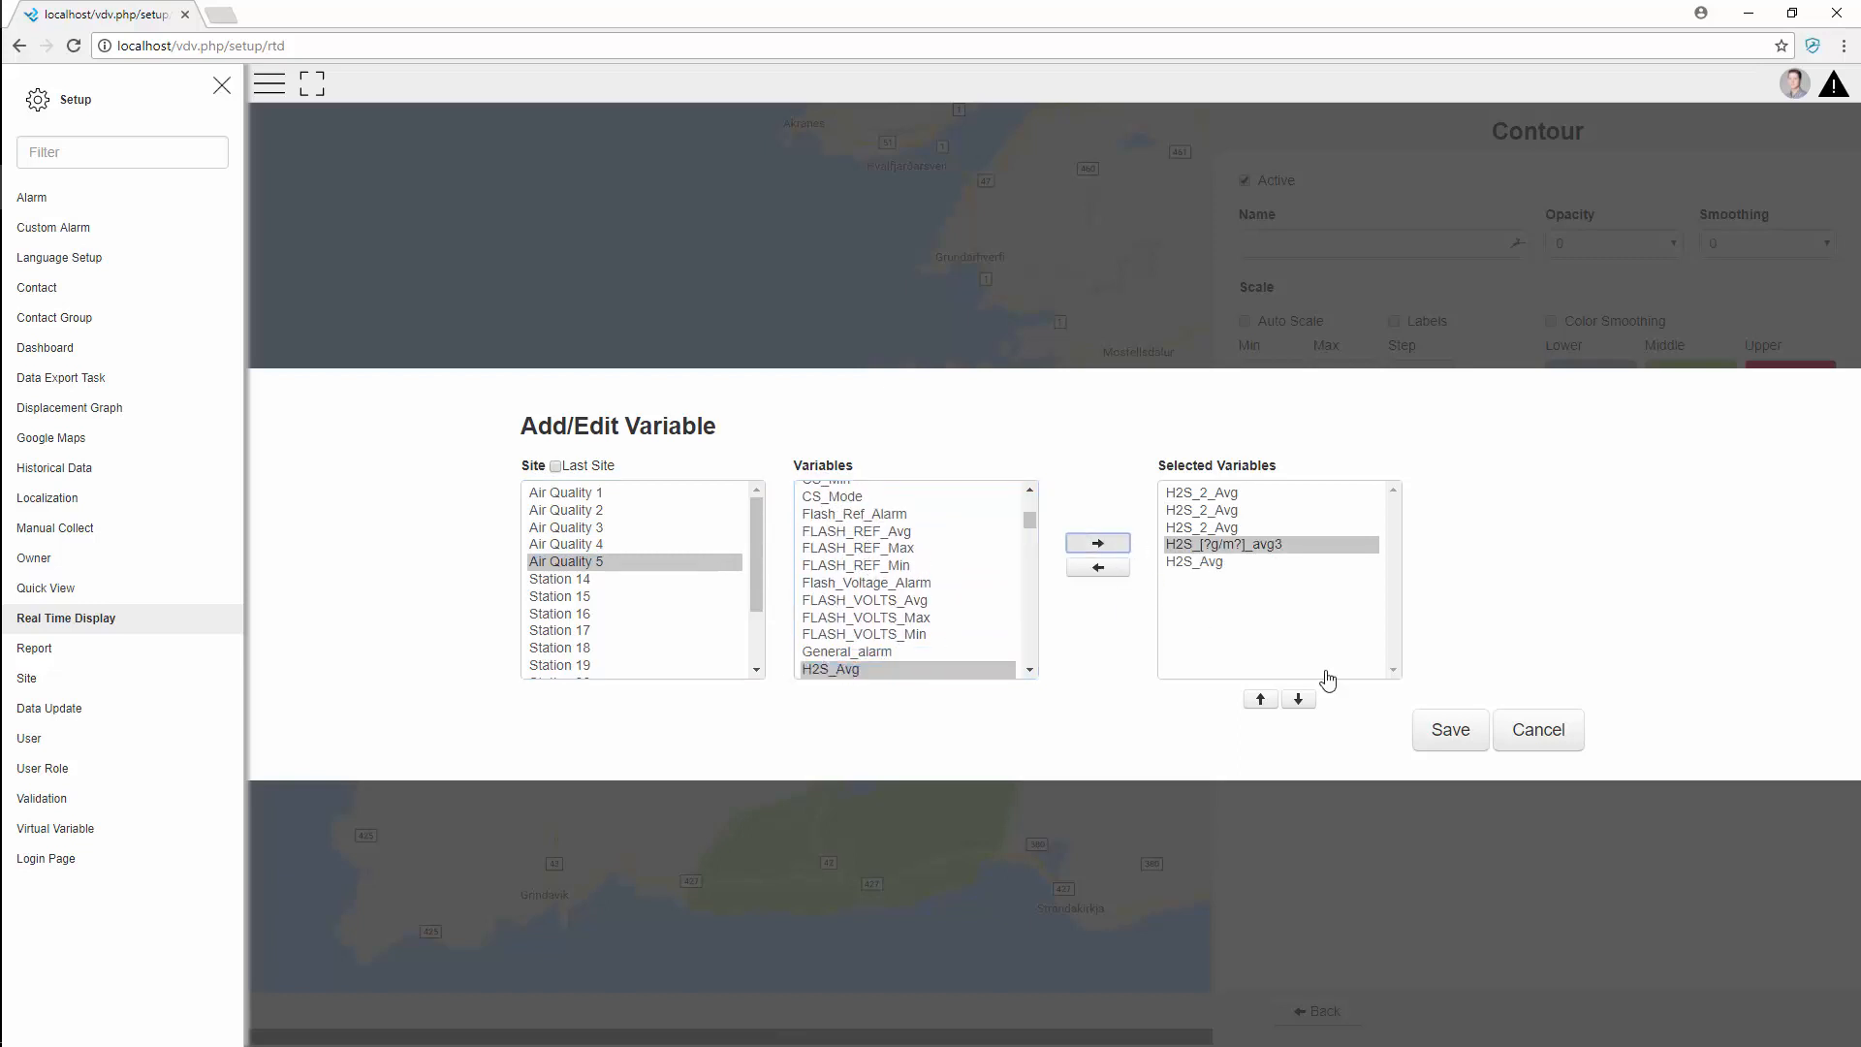
click(1448, 729)
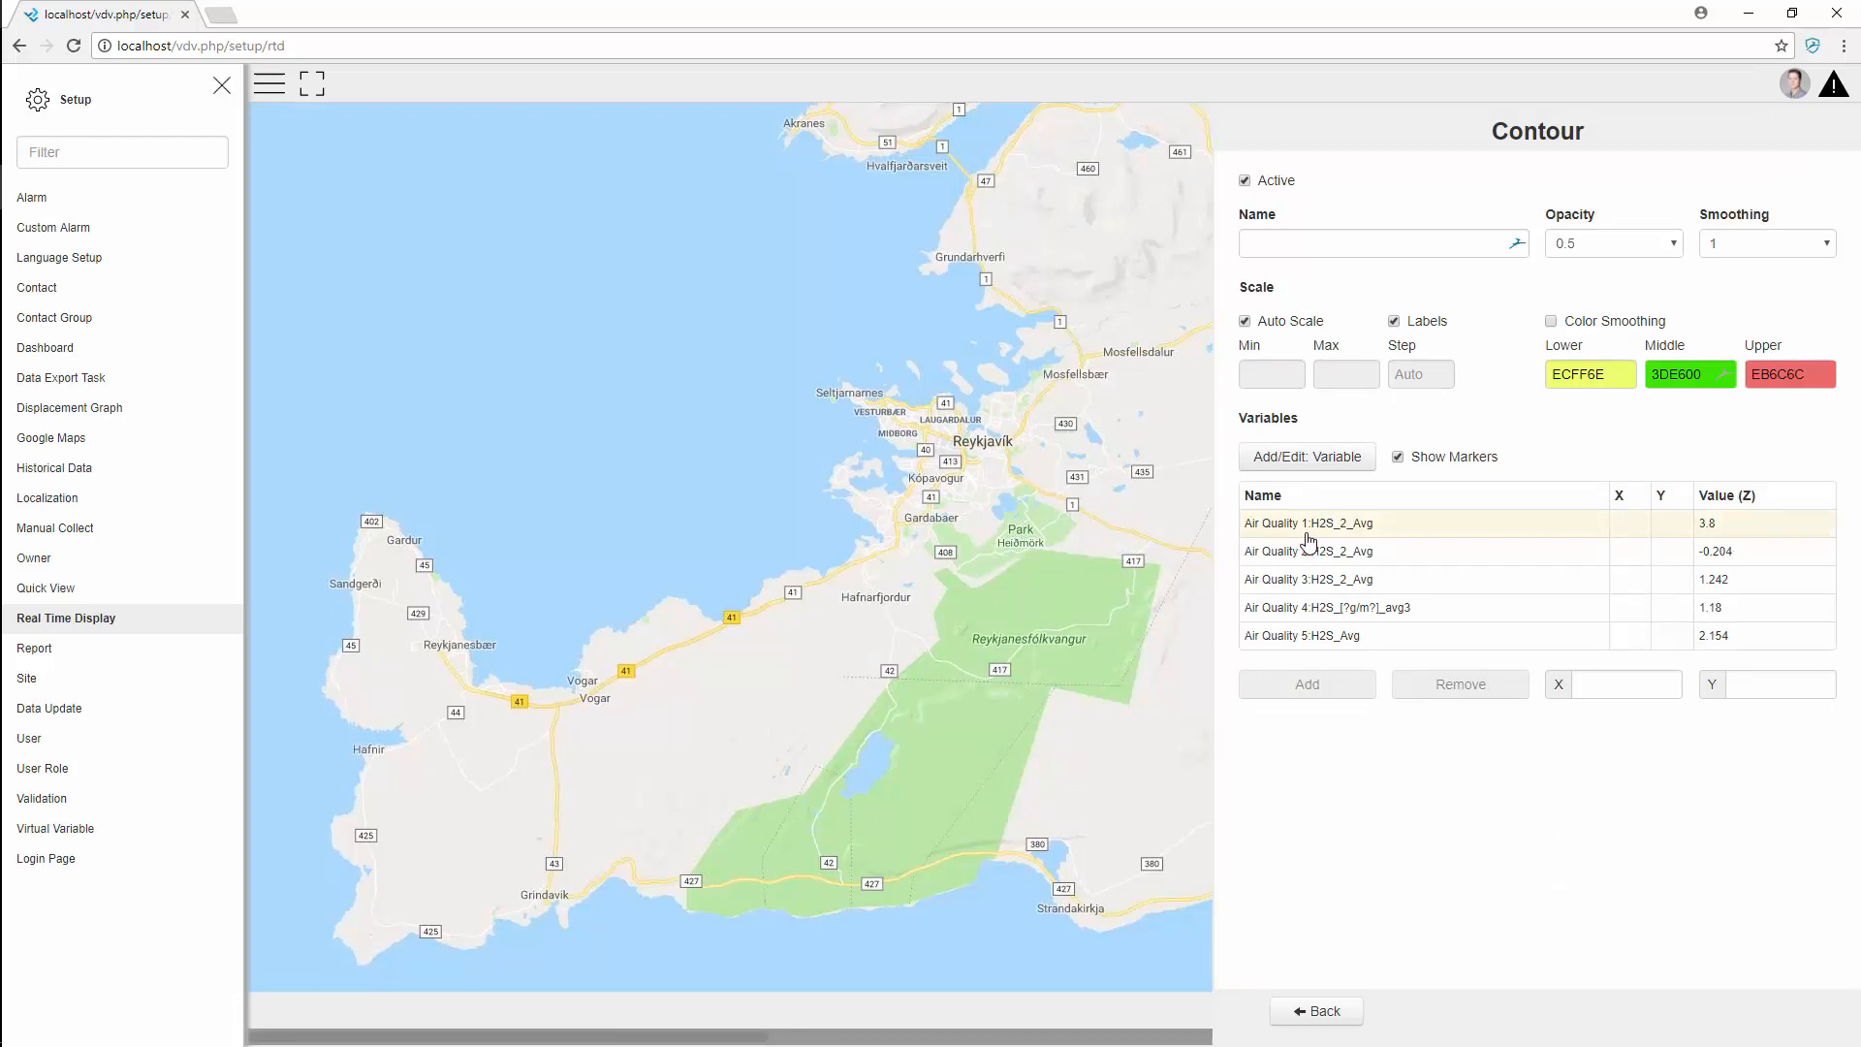
Place each Air Quality station at its map location so the coloured H2S contour is drawn
click(1308, 522)
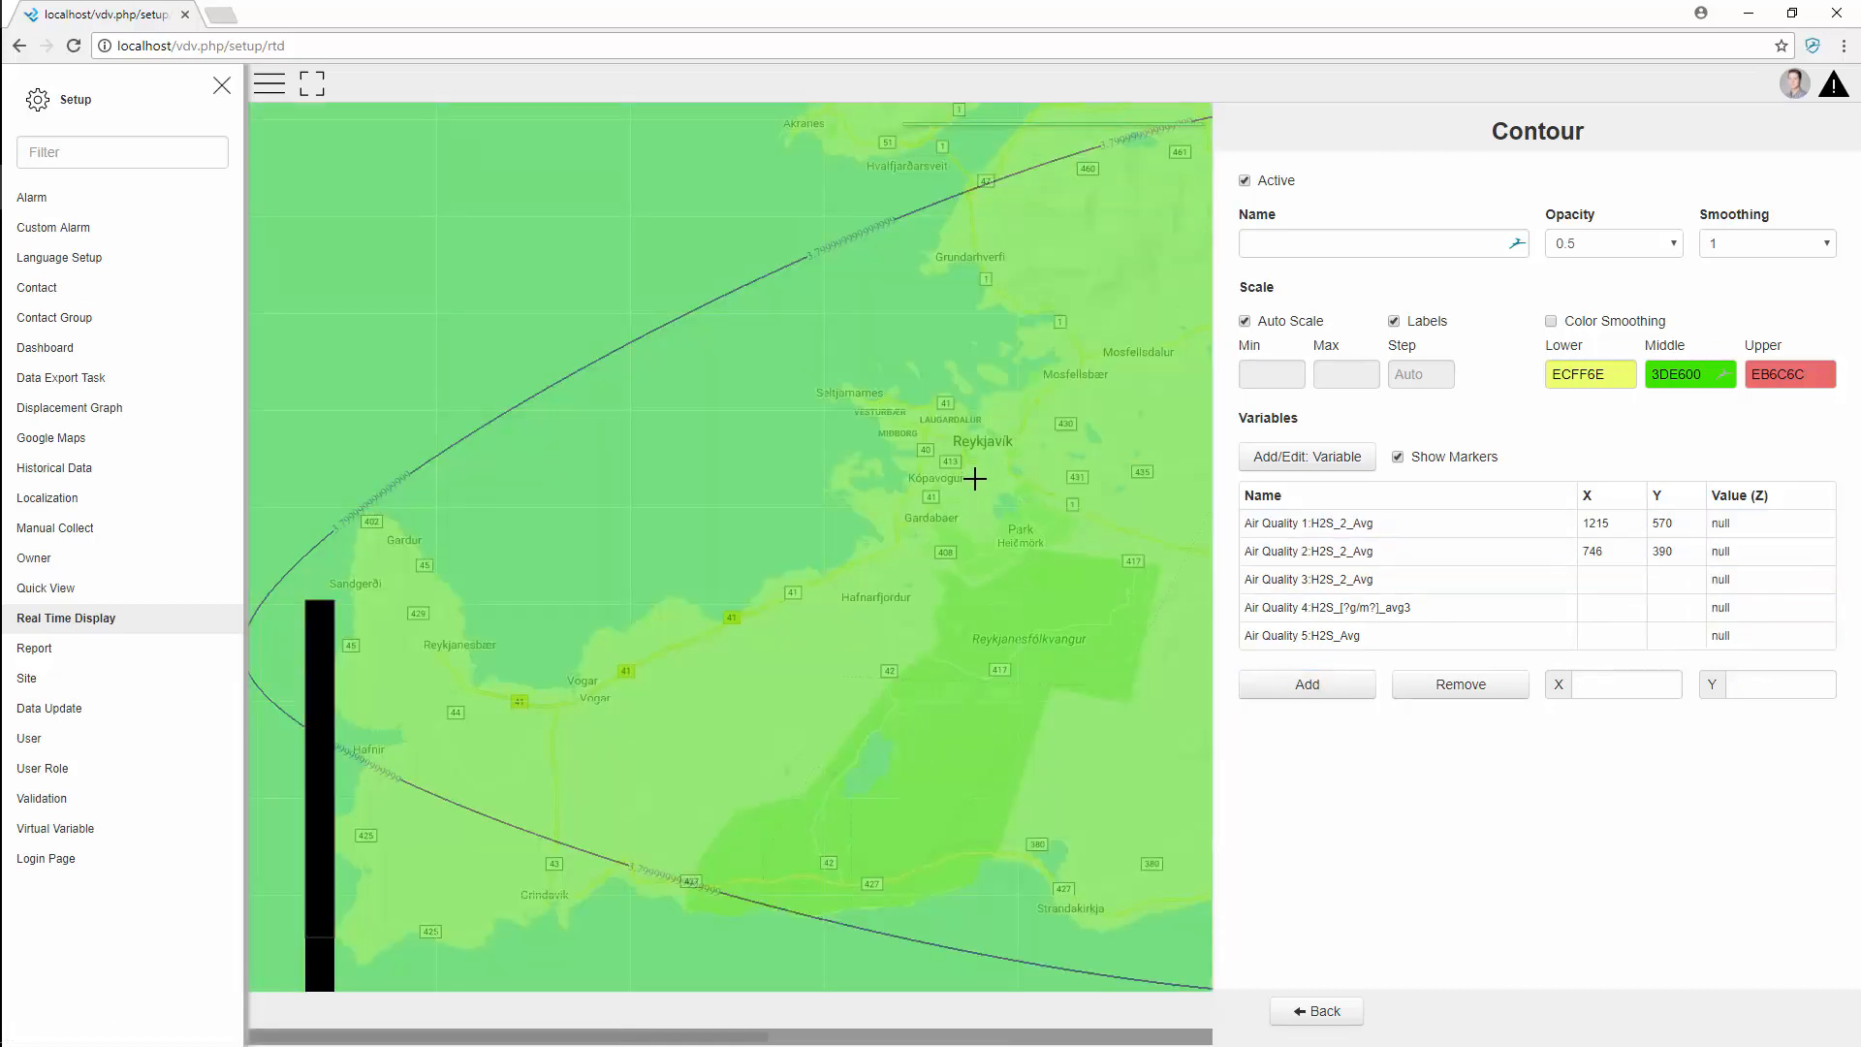
click(1305, 684)
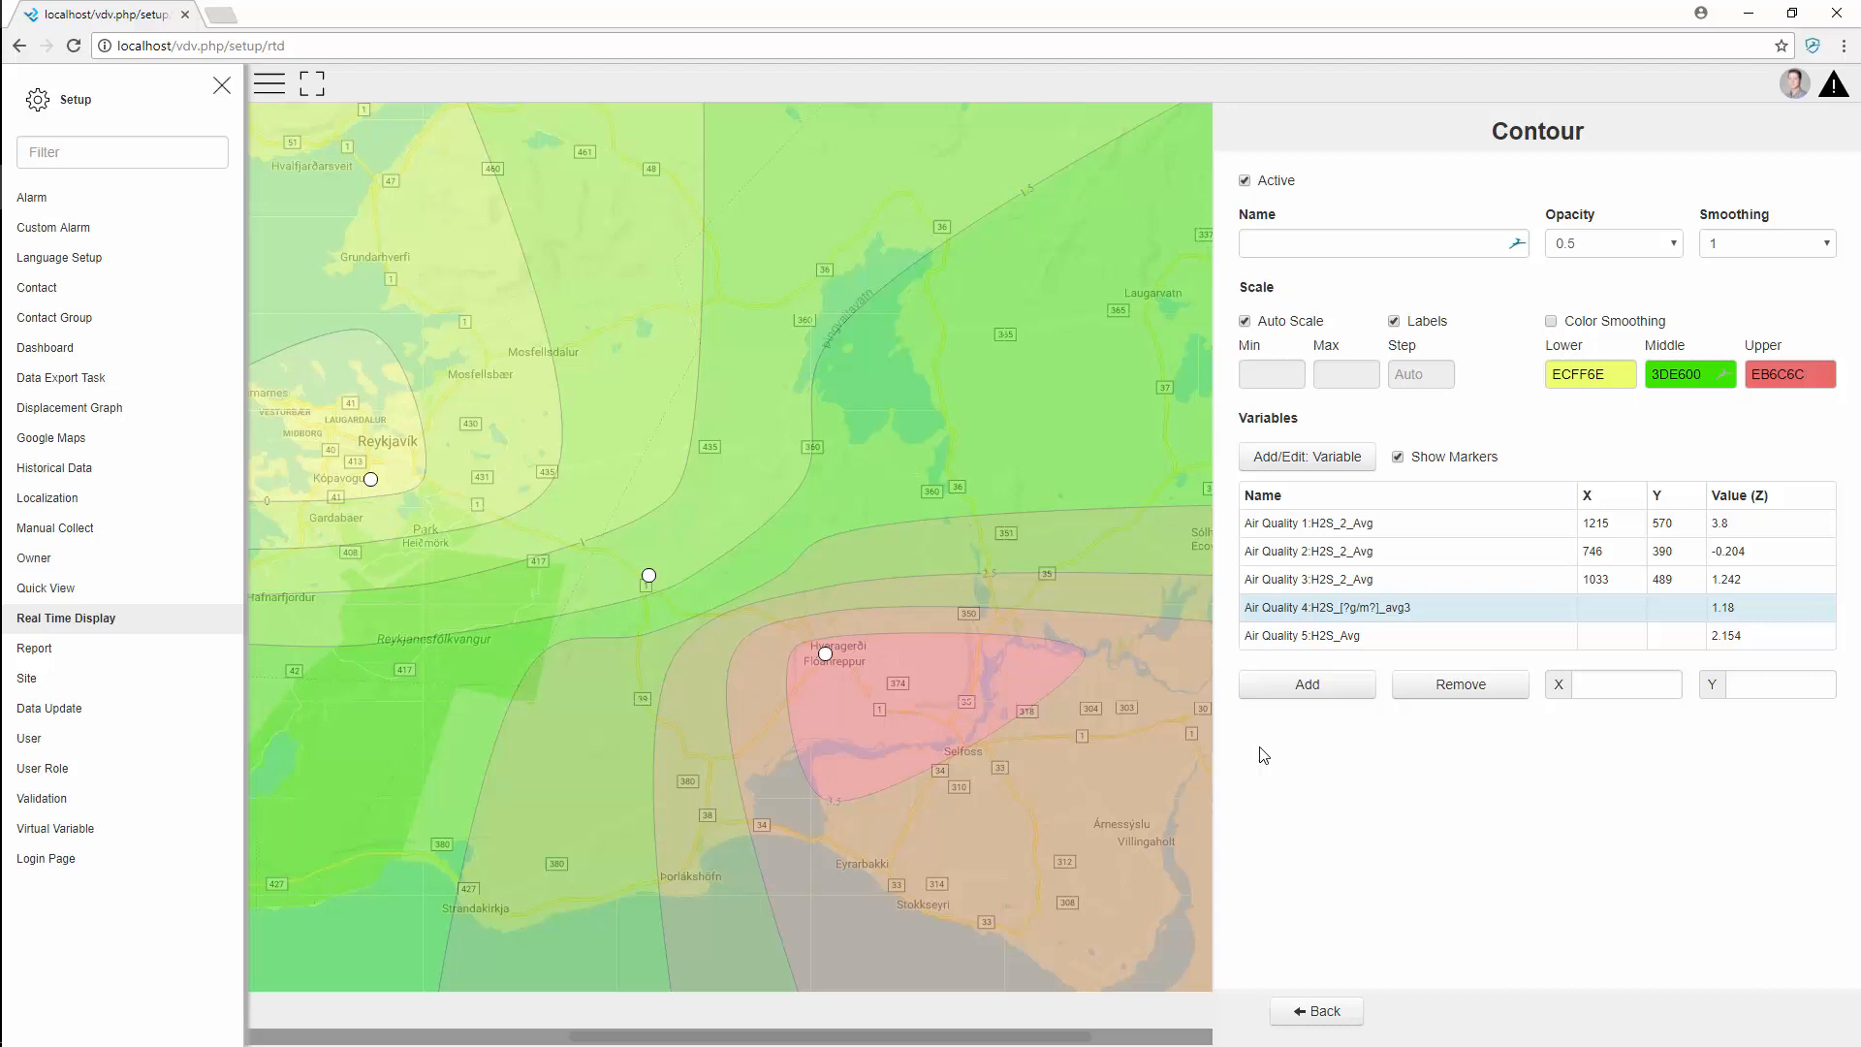
click(1305, 684)
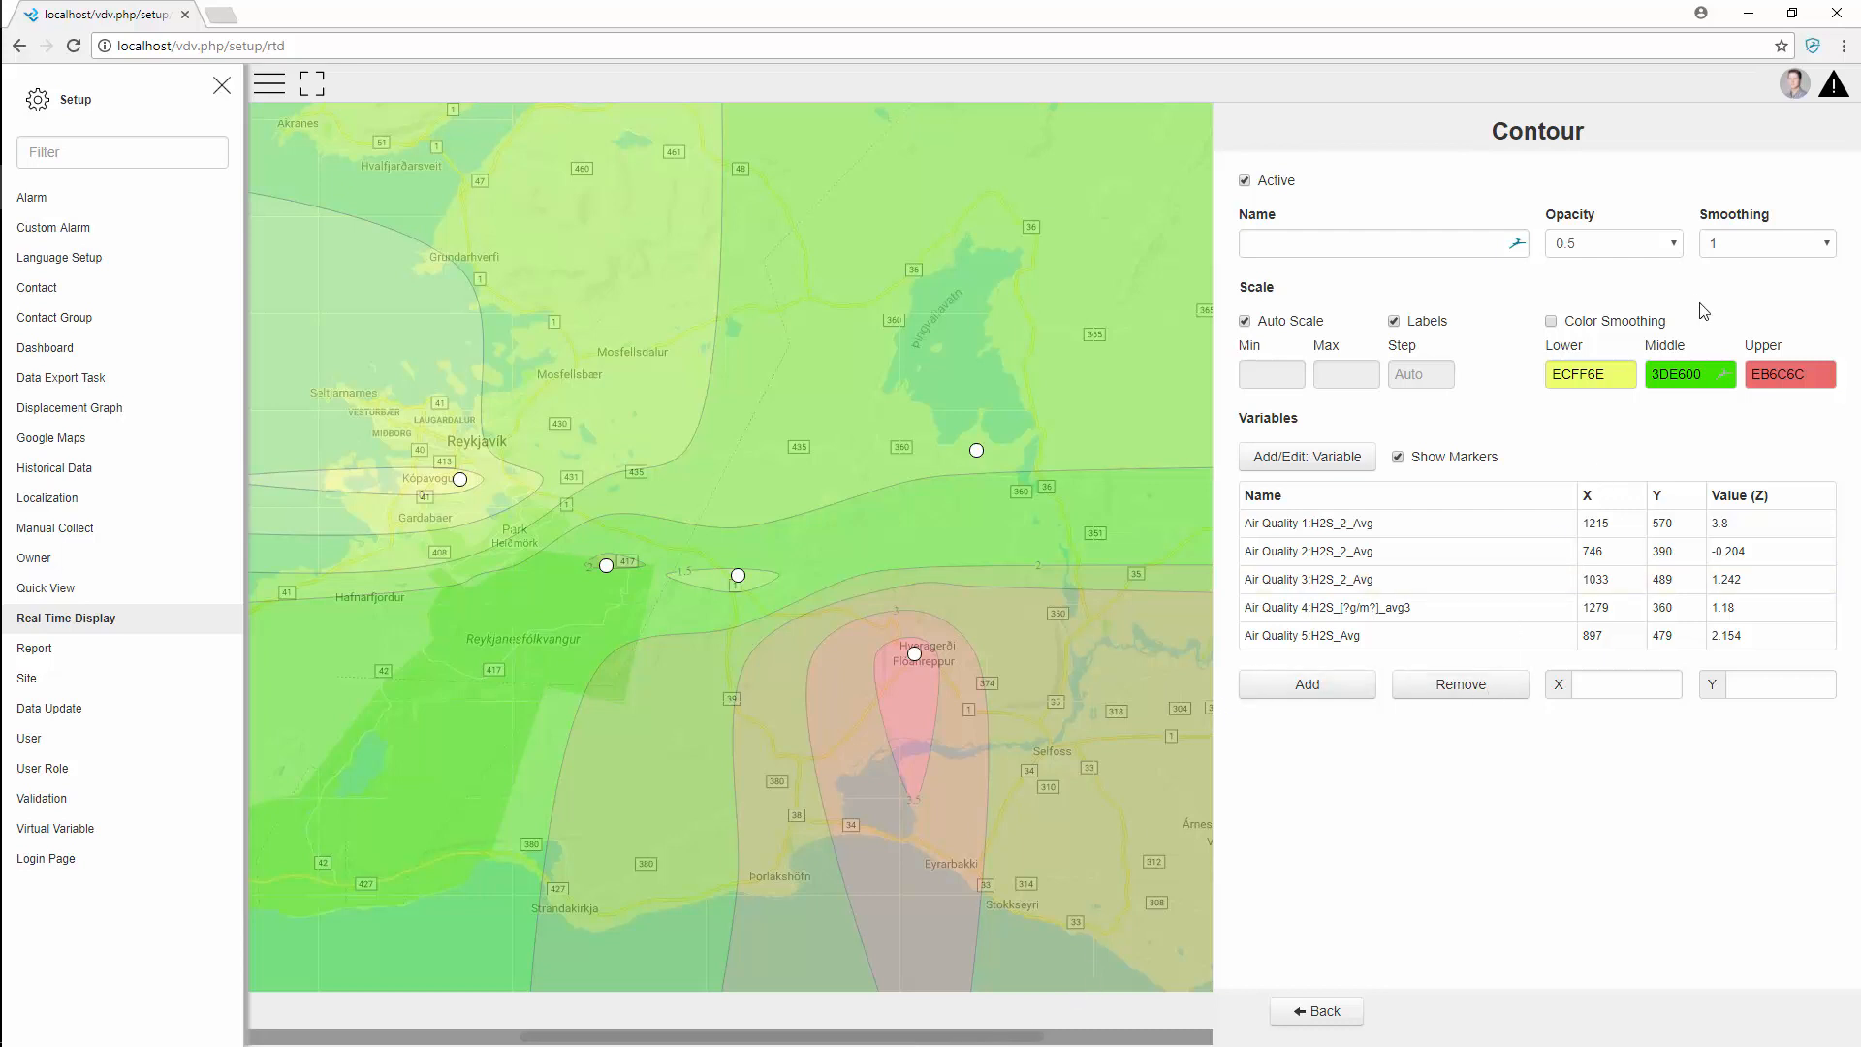
Try the contour overlay at opacity 0, then settle on 0.5 so the map shows through
click(1612, 245)
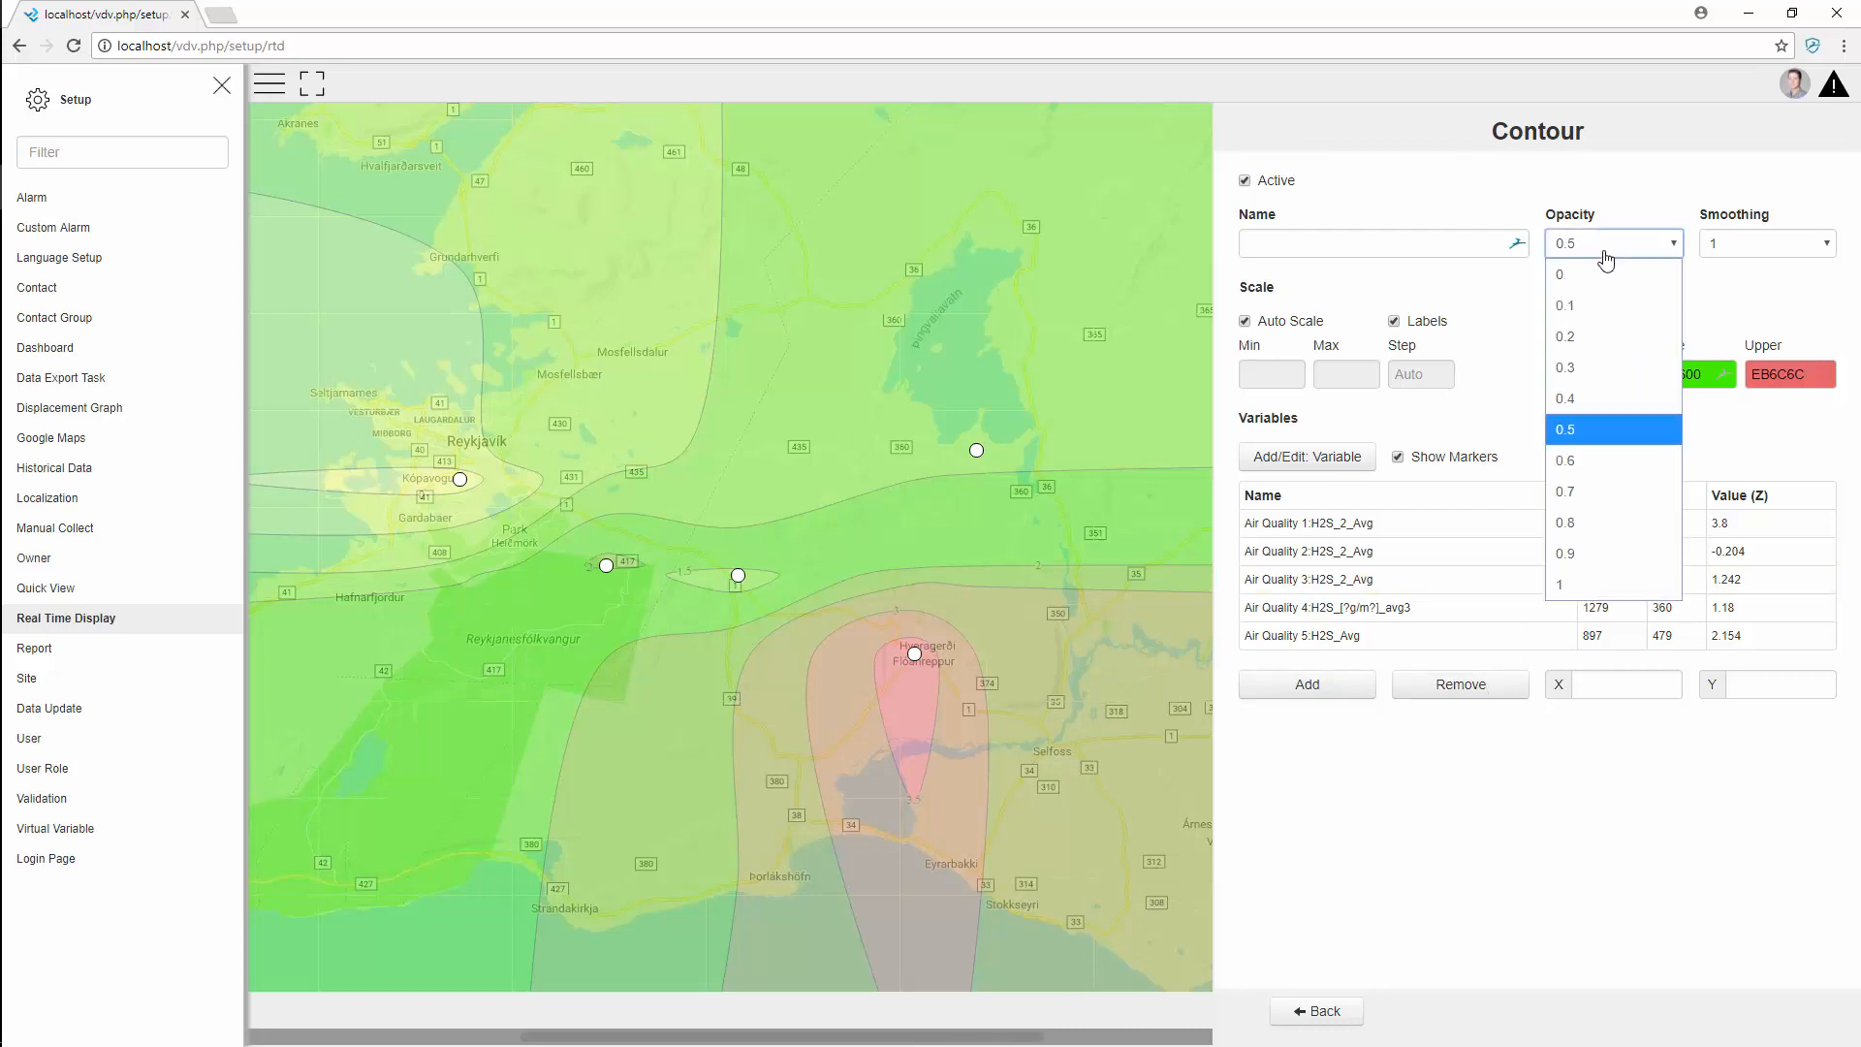
mouse_move(1582, 521)
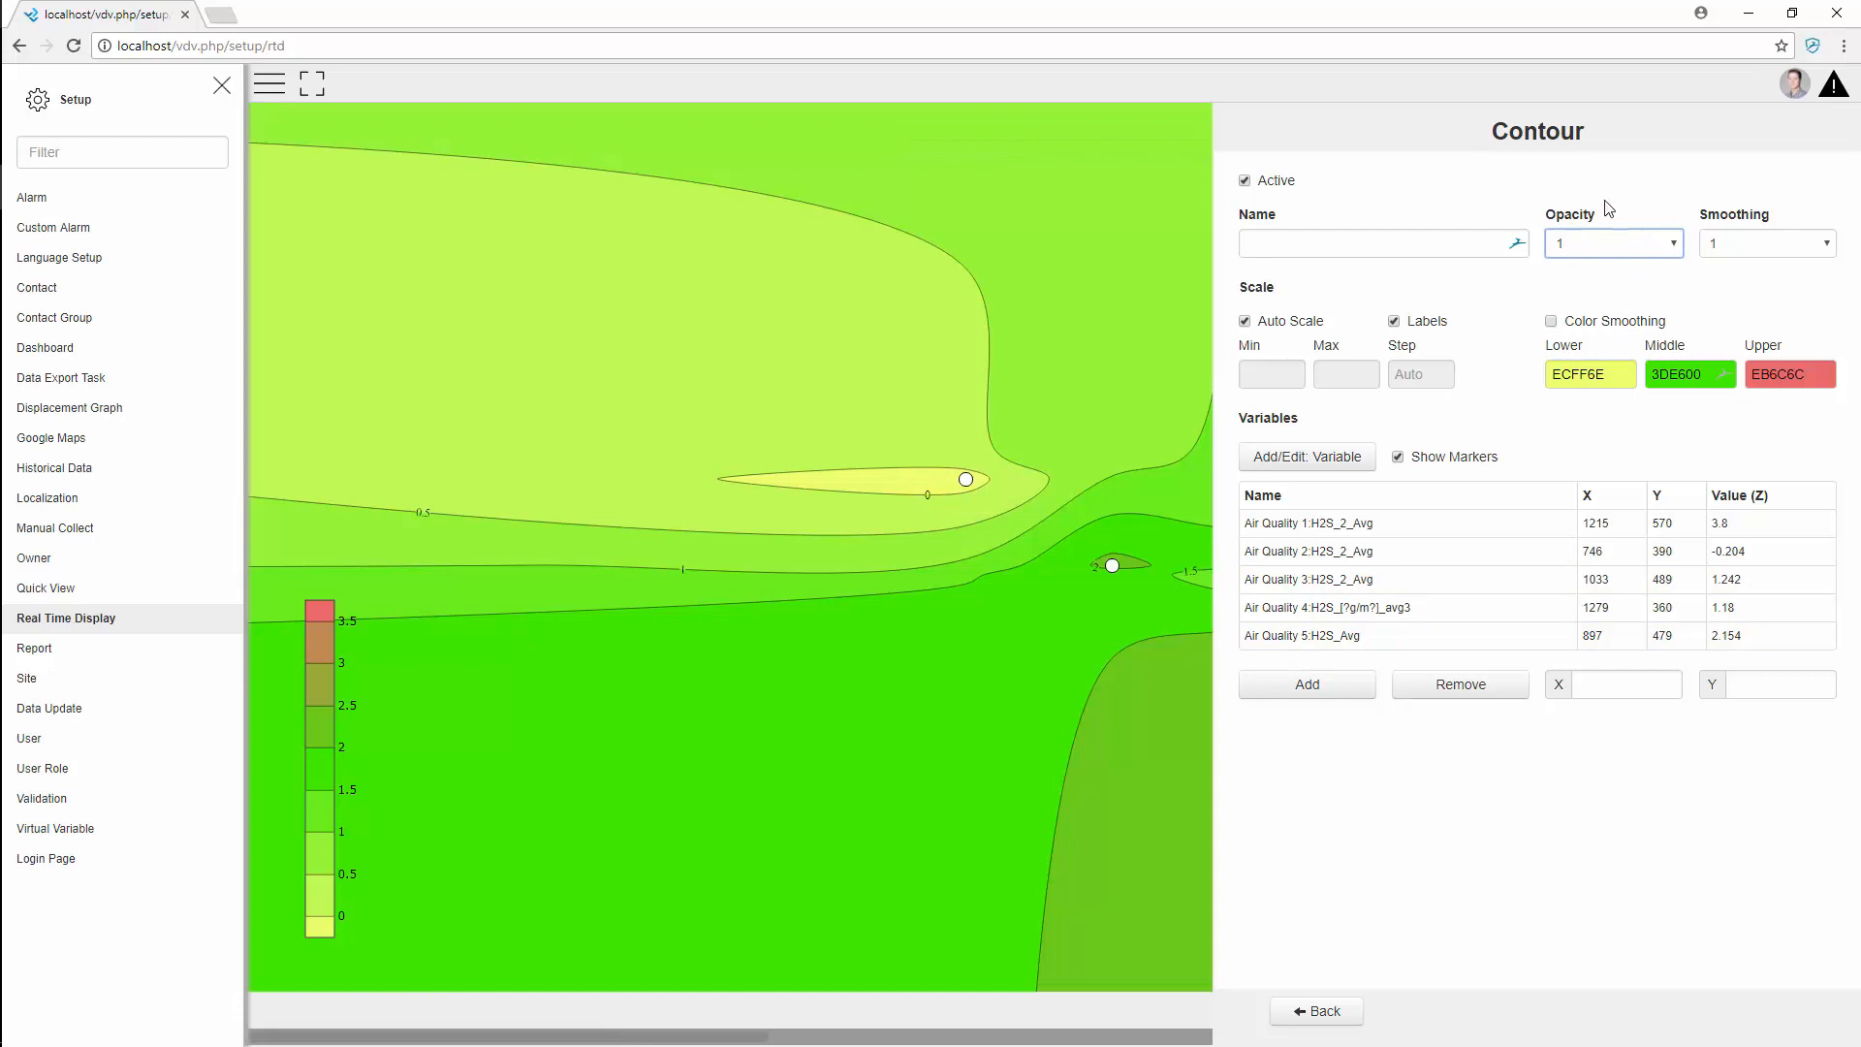
click(1611, 242)
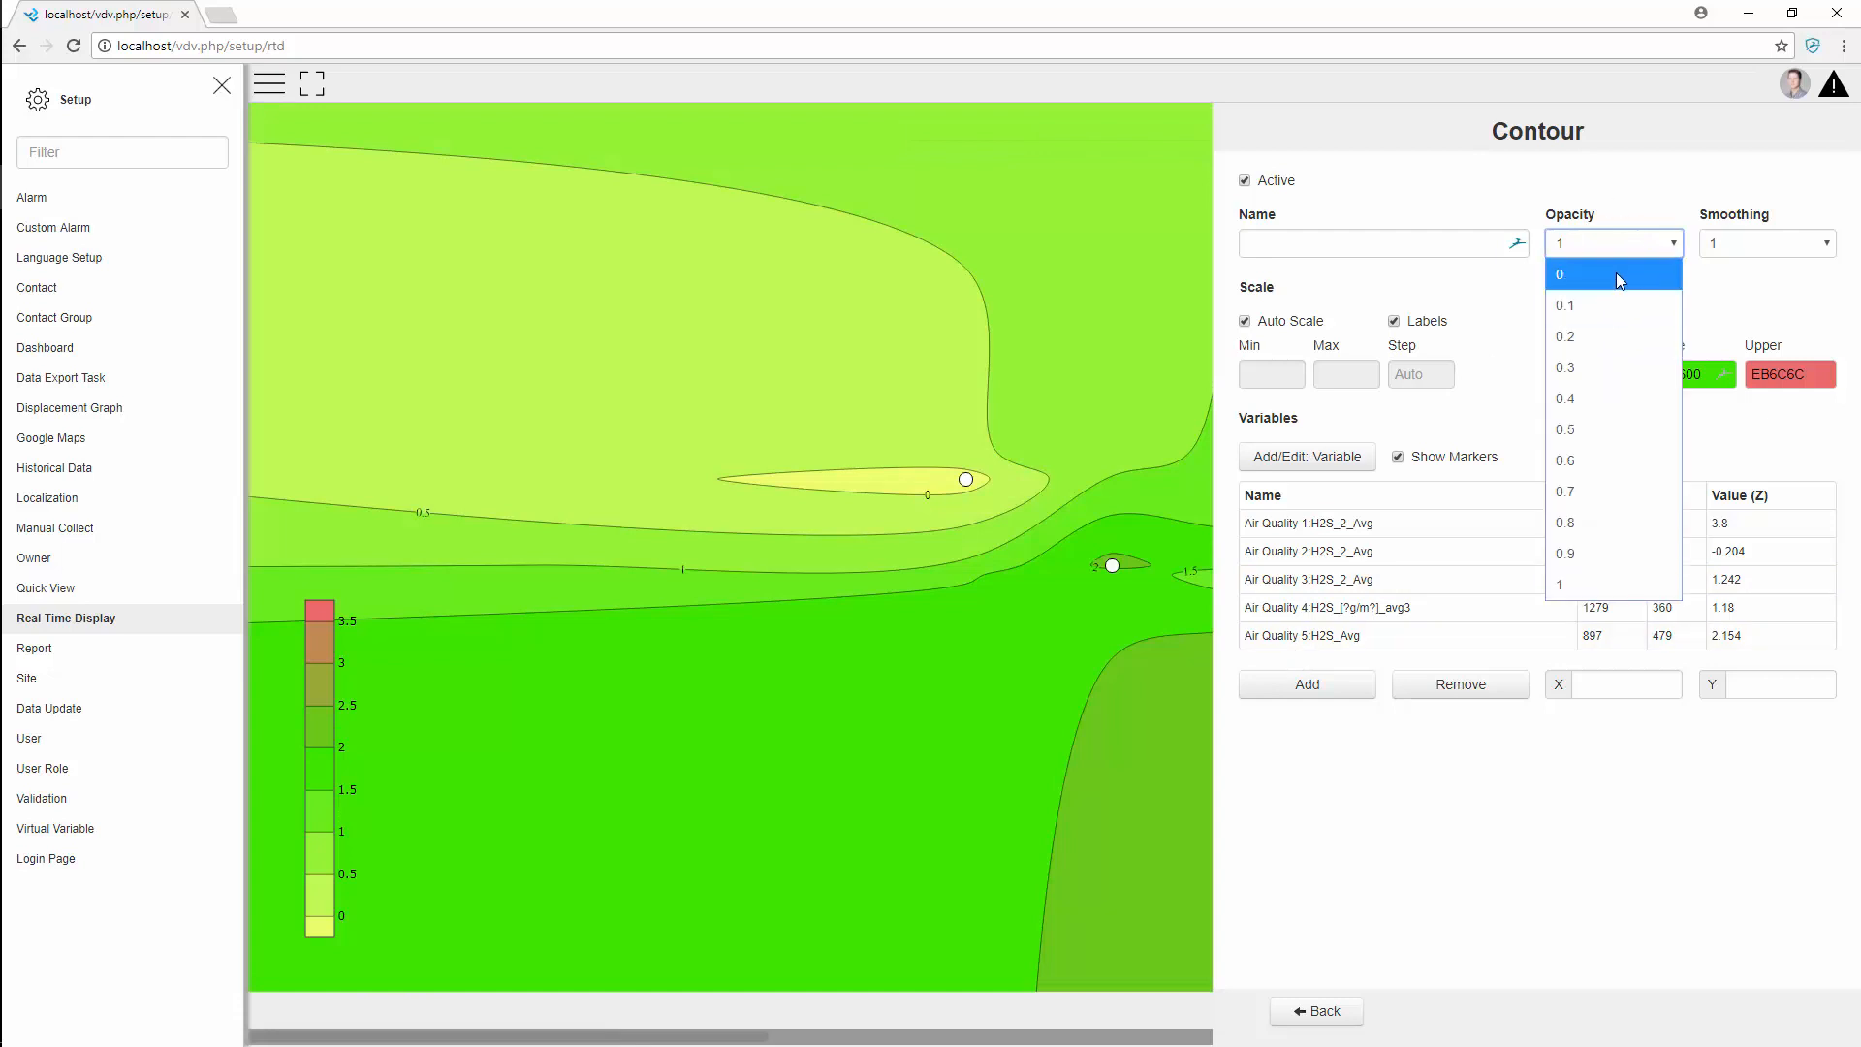
click(1561, 273)
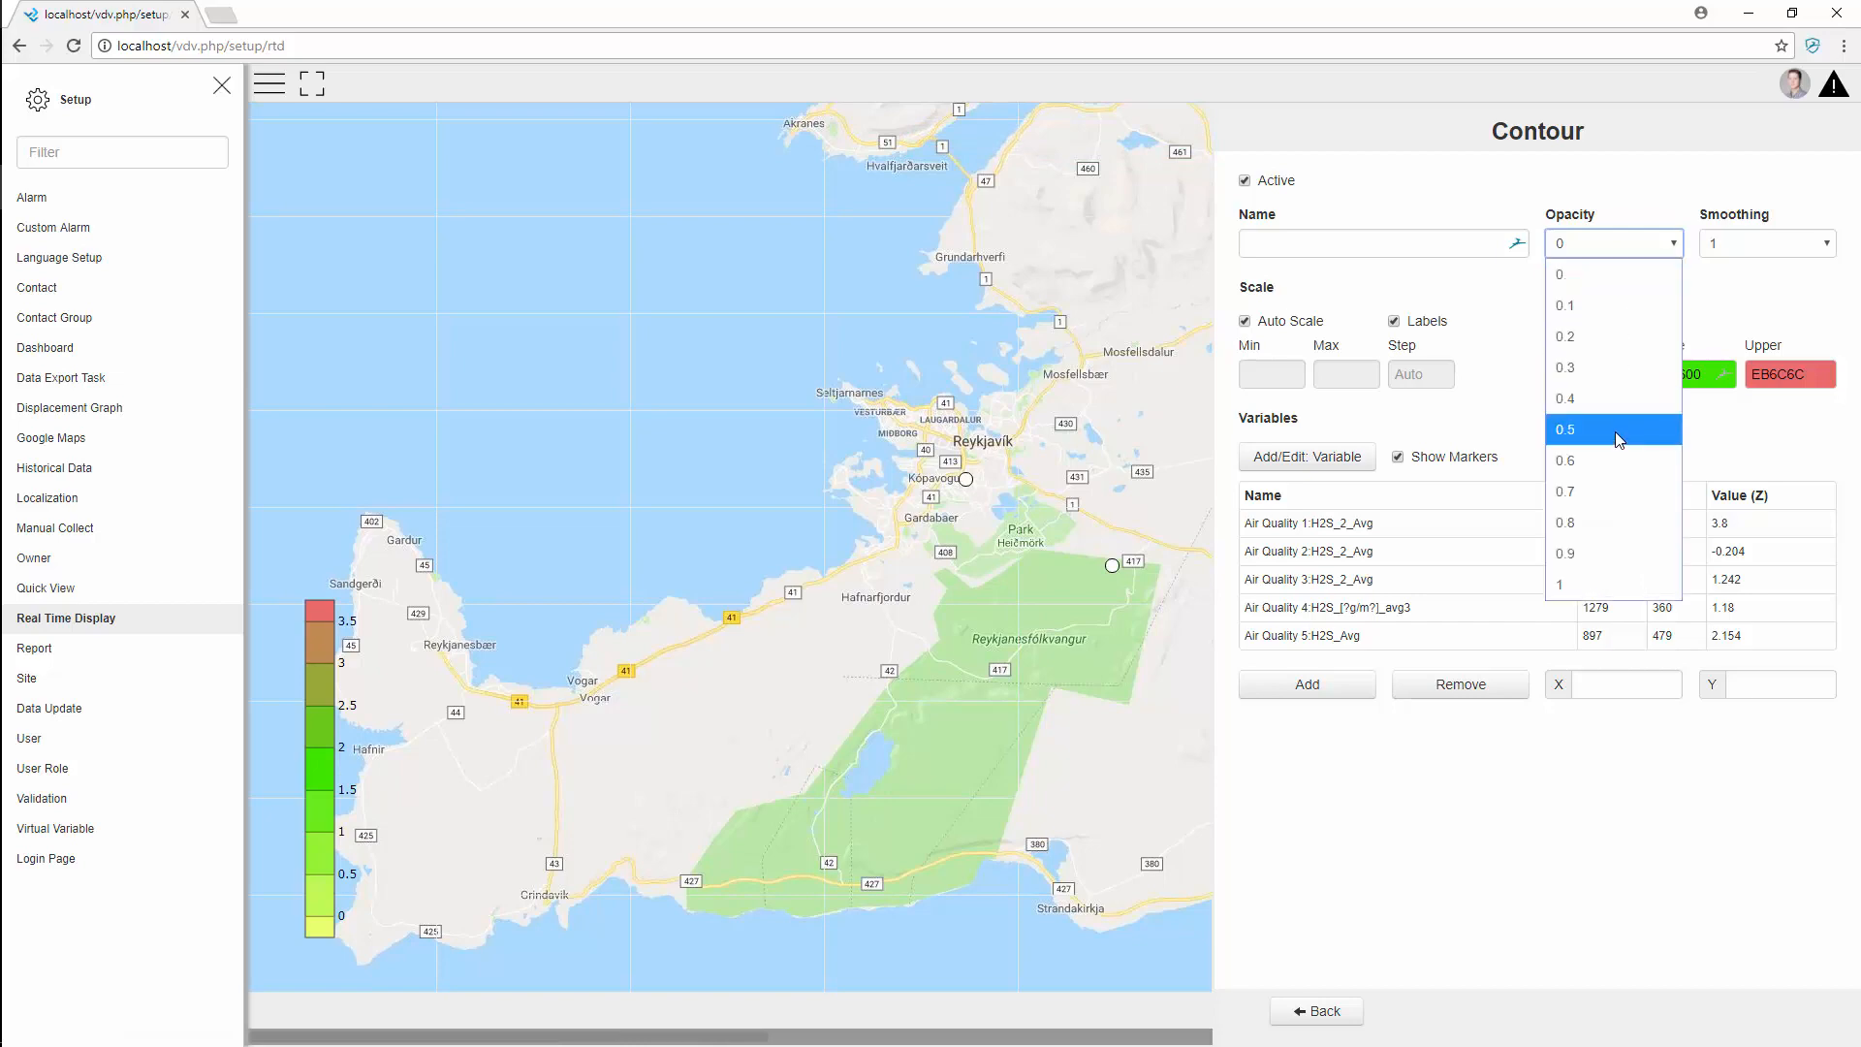
click(1615, 428)
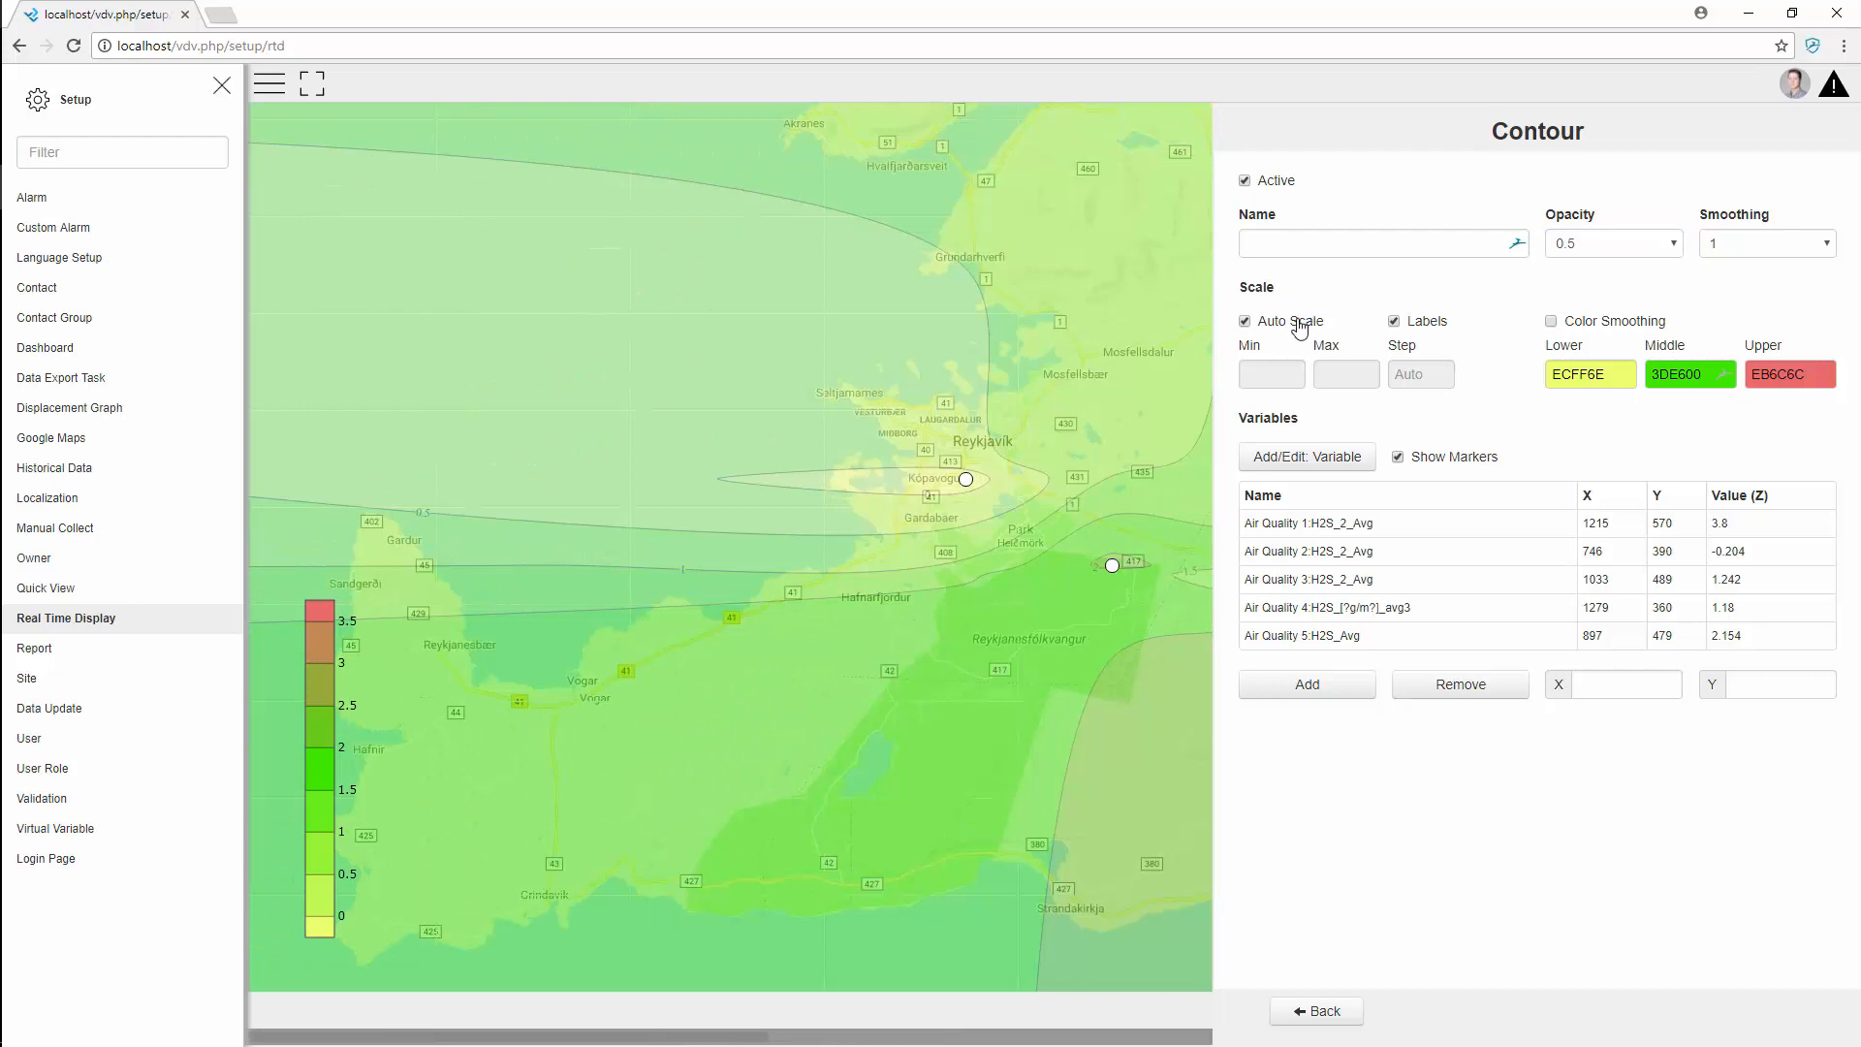
Set a manual contour scale from 0 to 15, then switch back to Auto Scale
click(1245, 320)
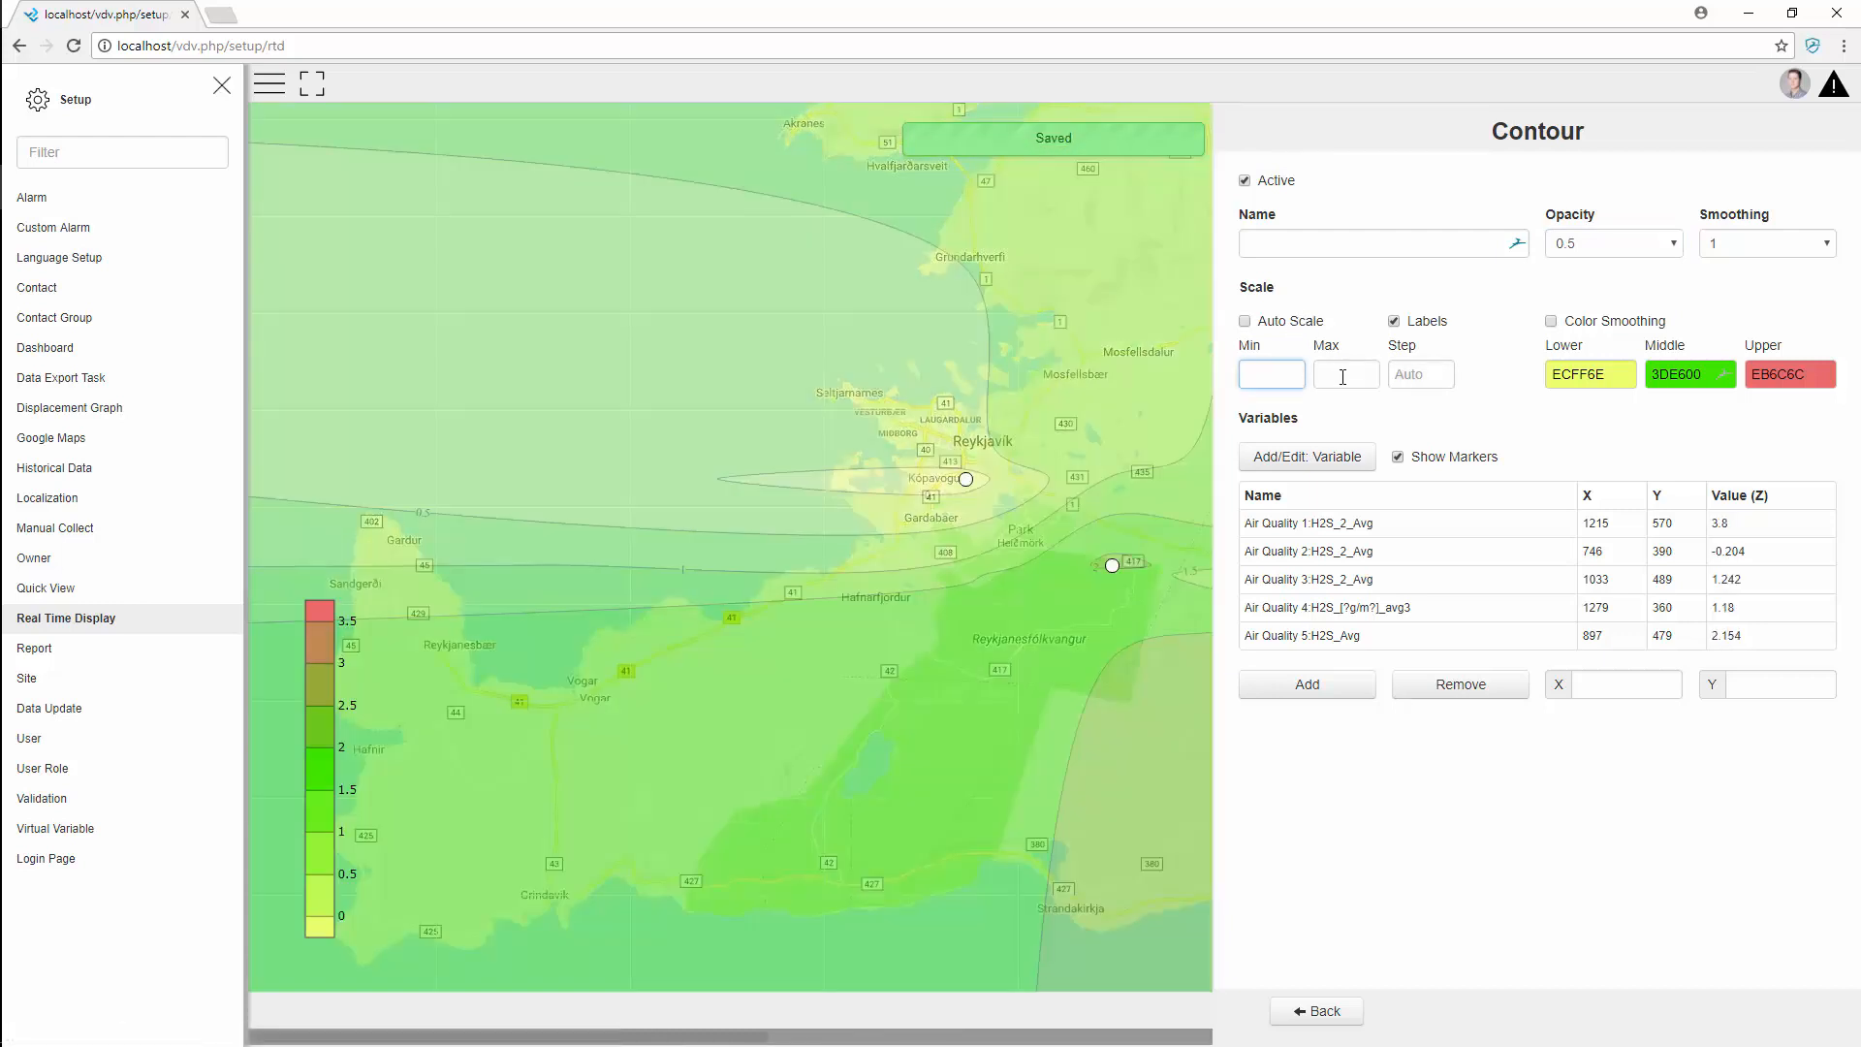
text(0)
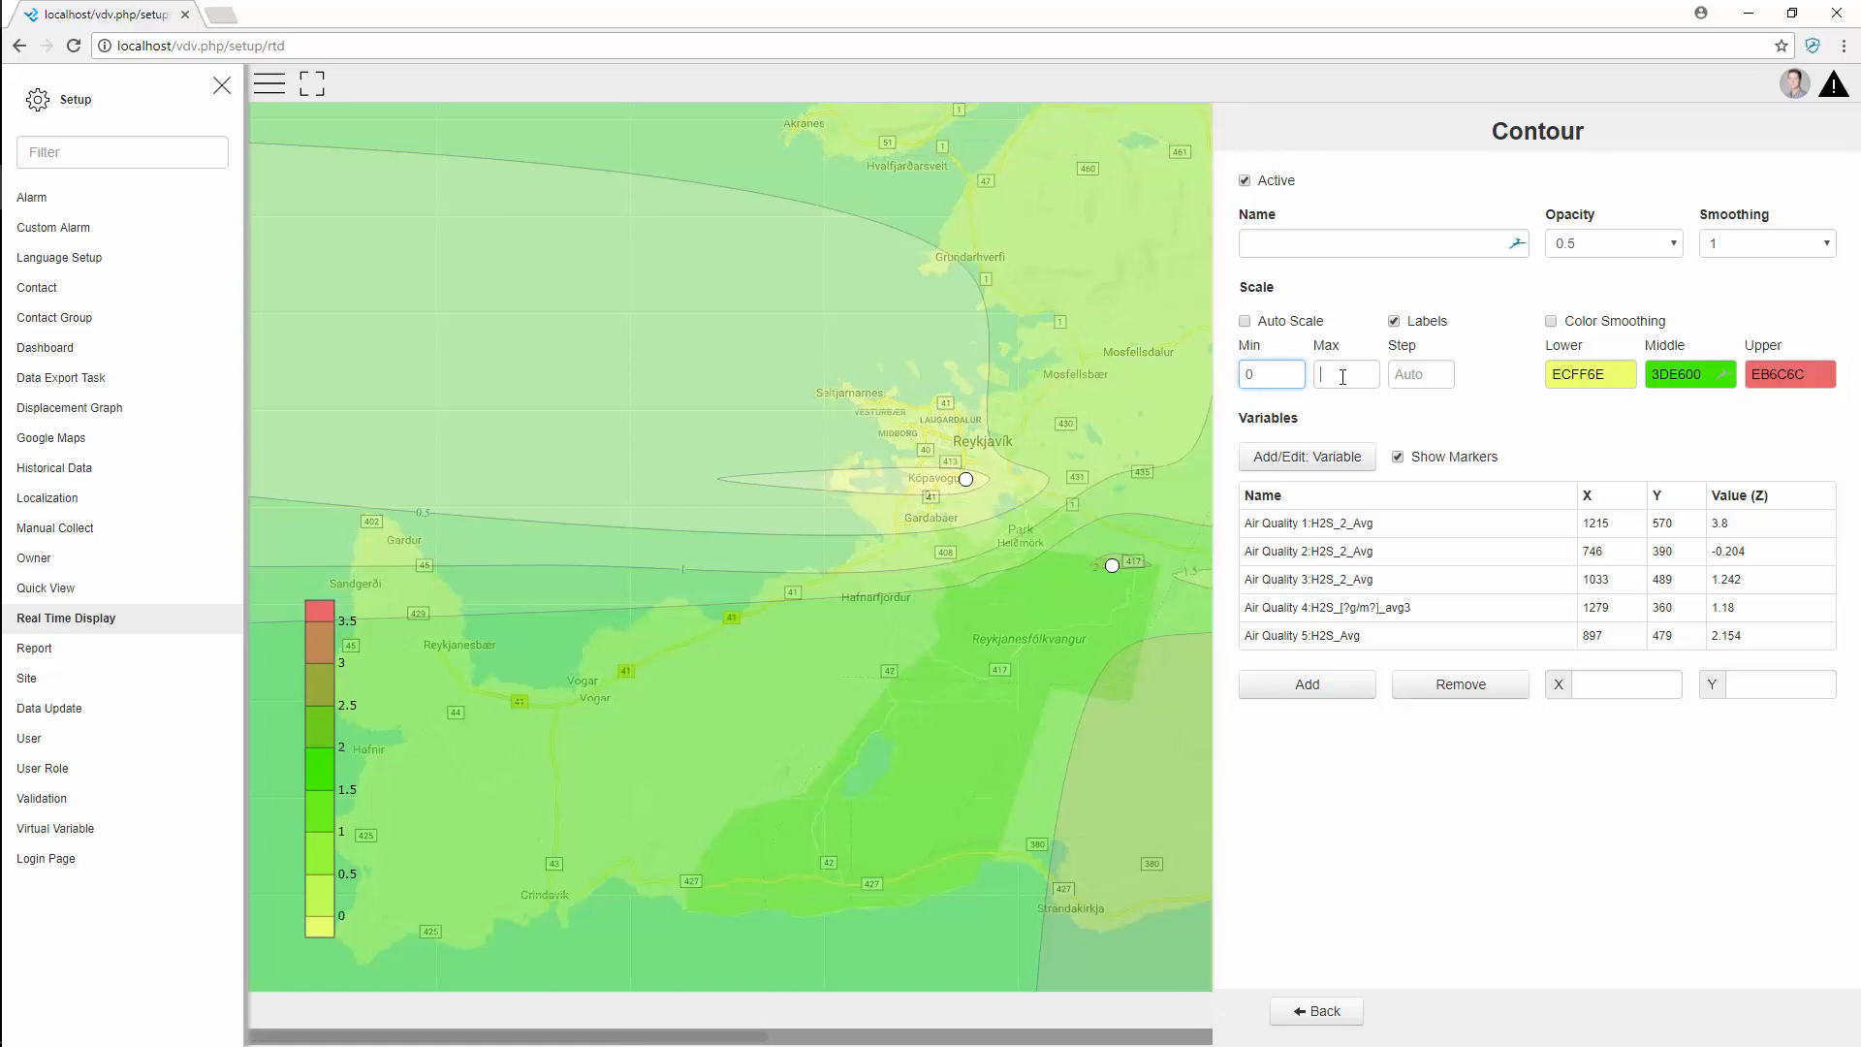
click(1345, 374)
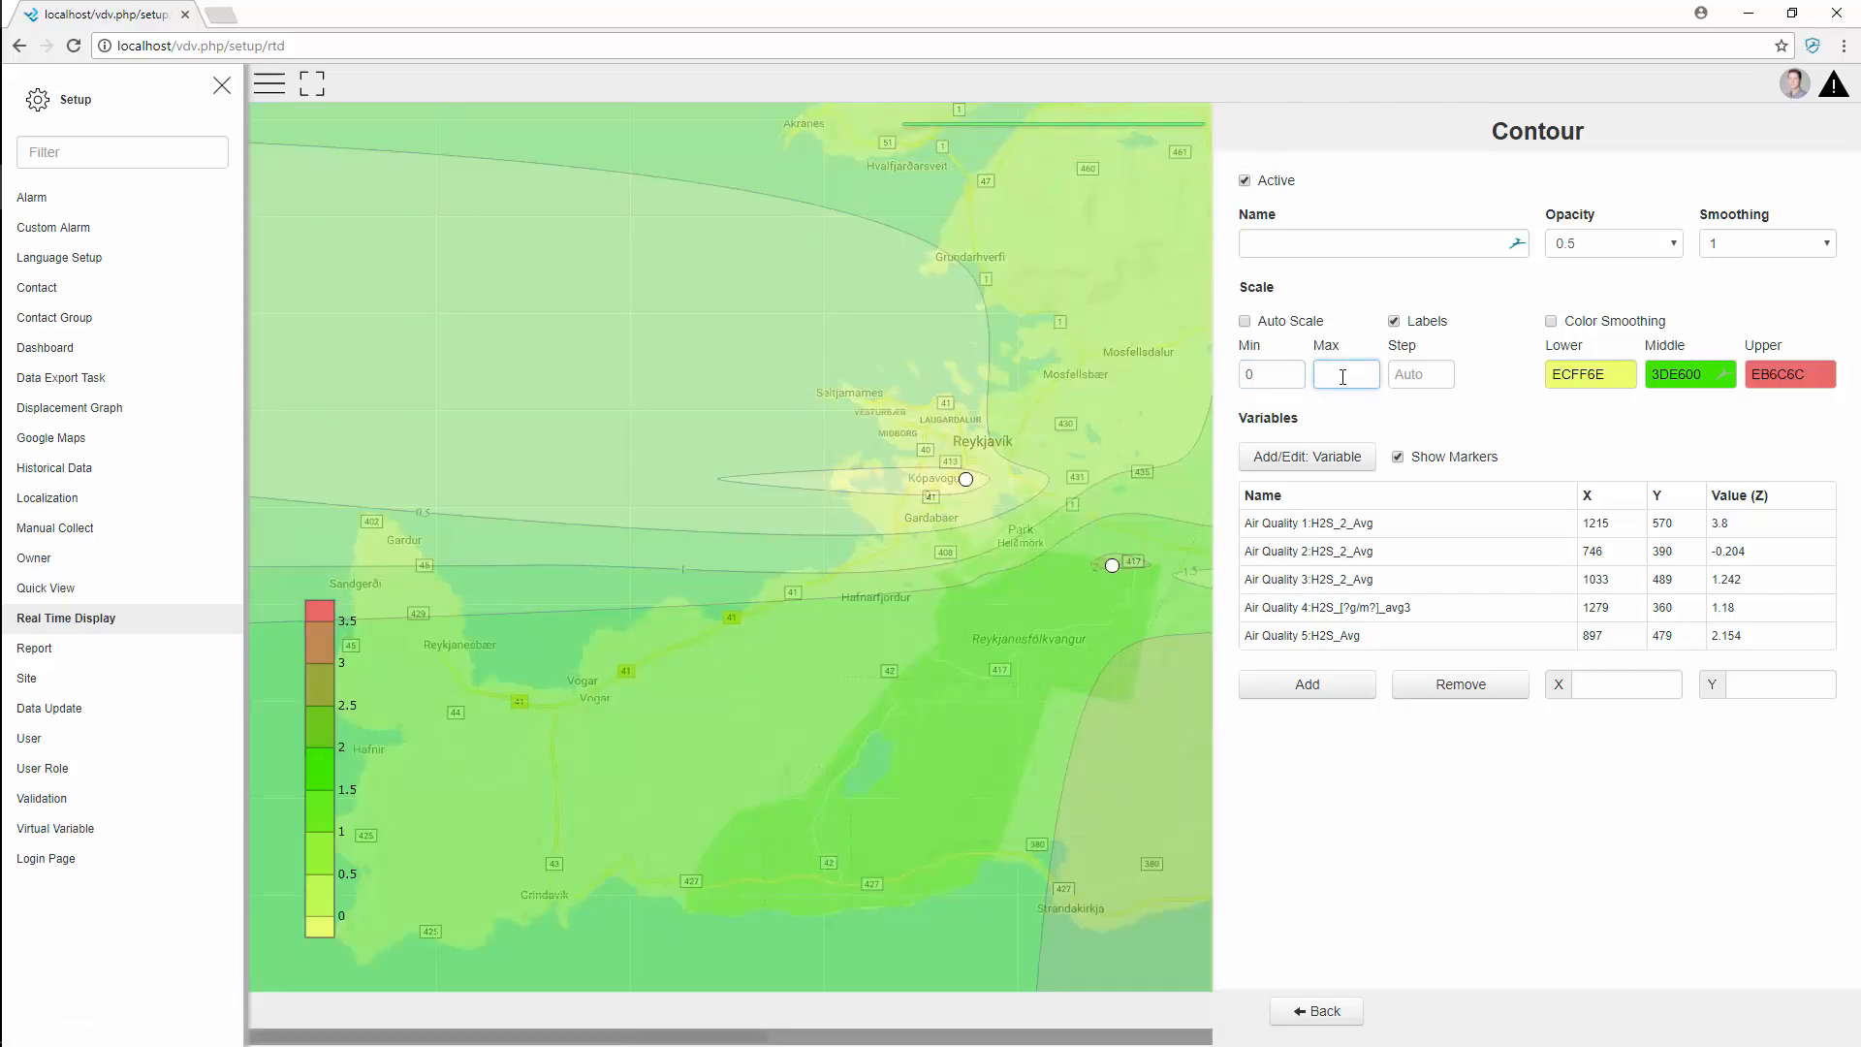
text(15)
click(1421, 375)
text(3)
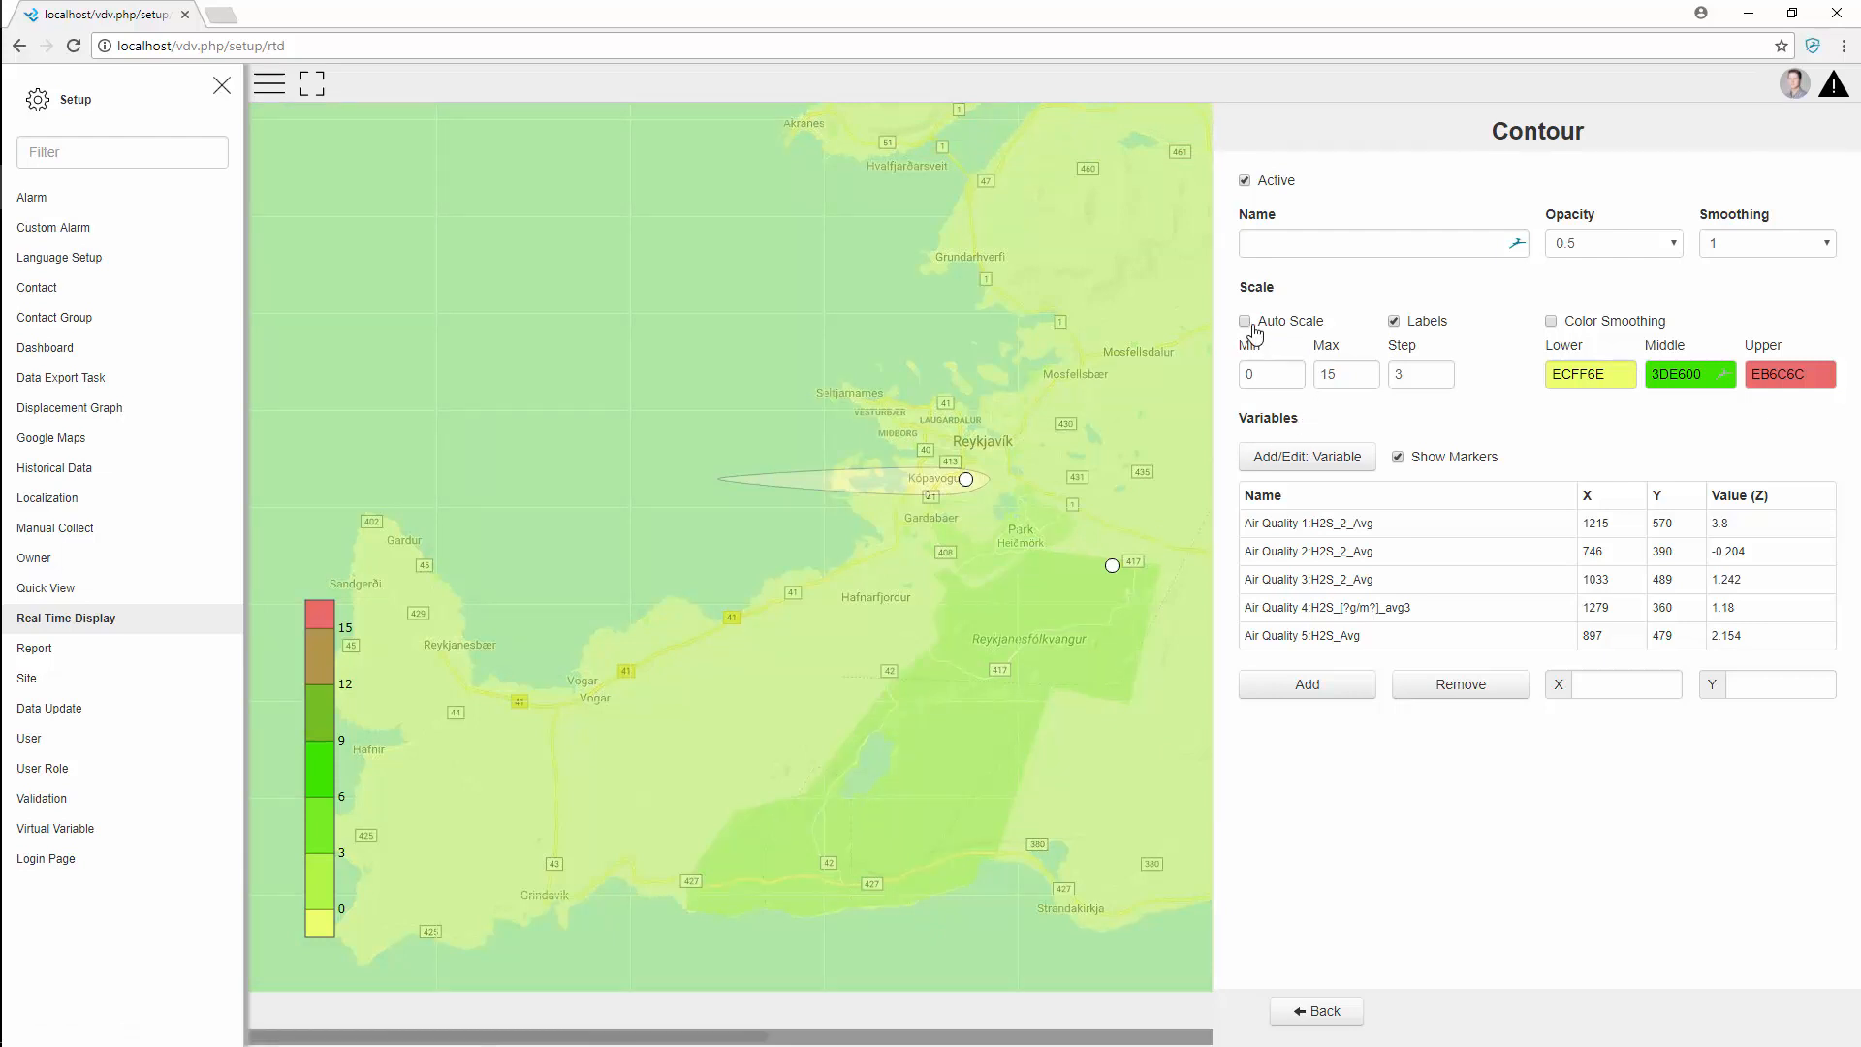
click(1245, 320)
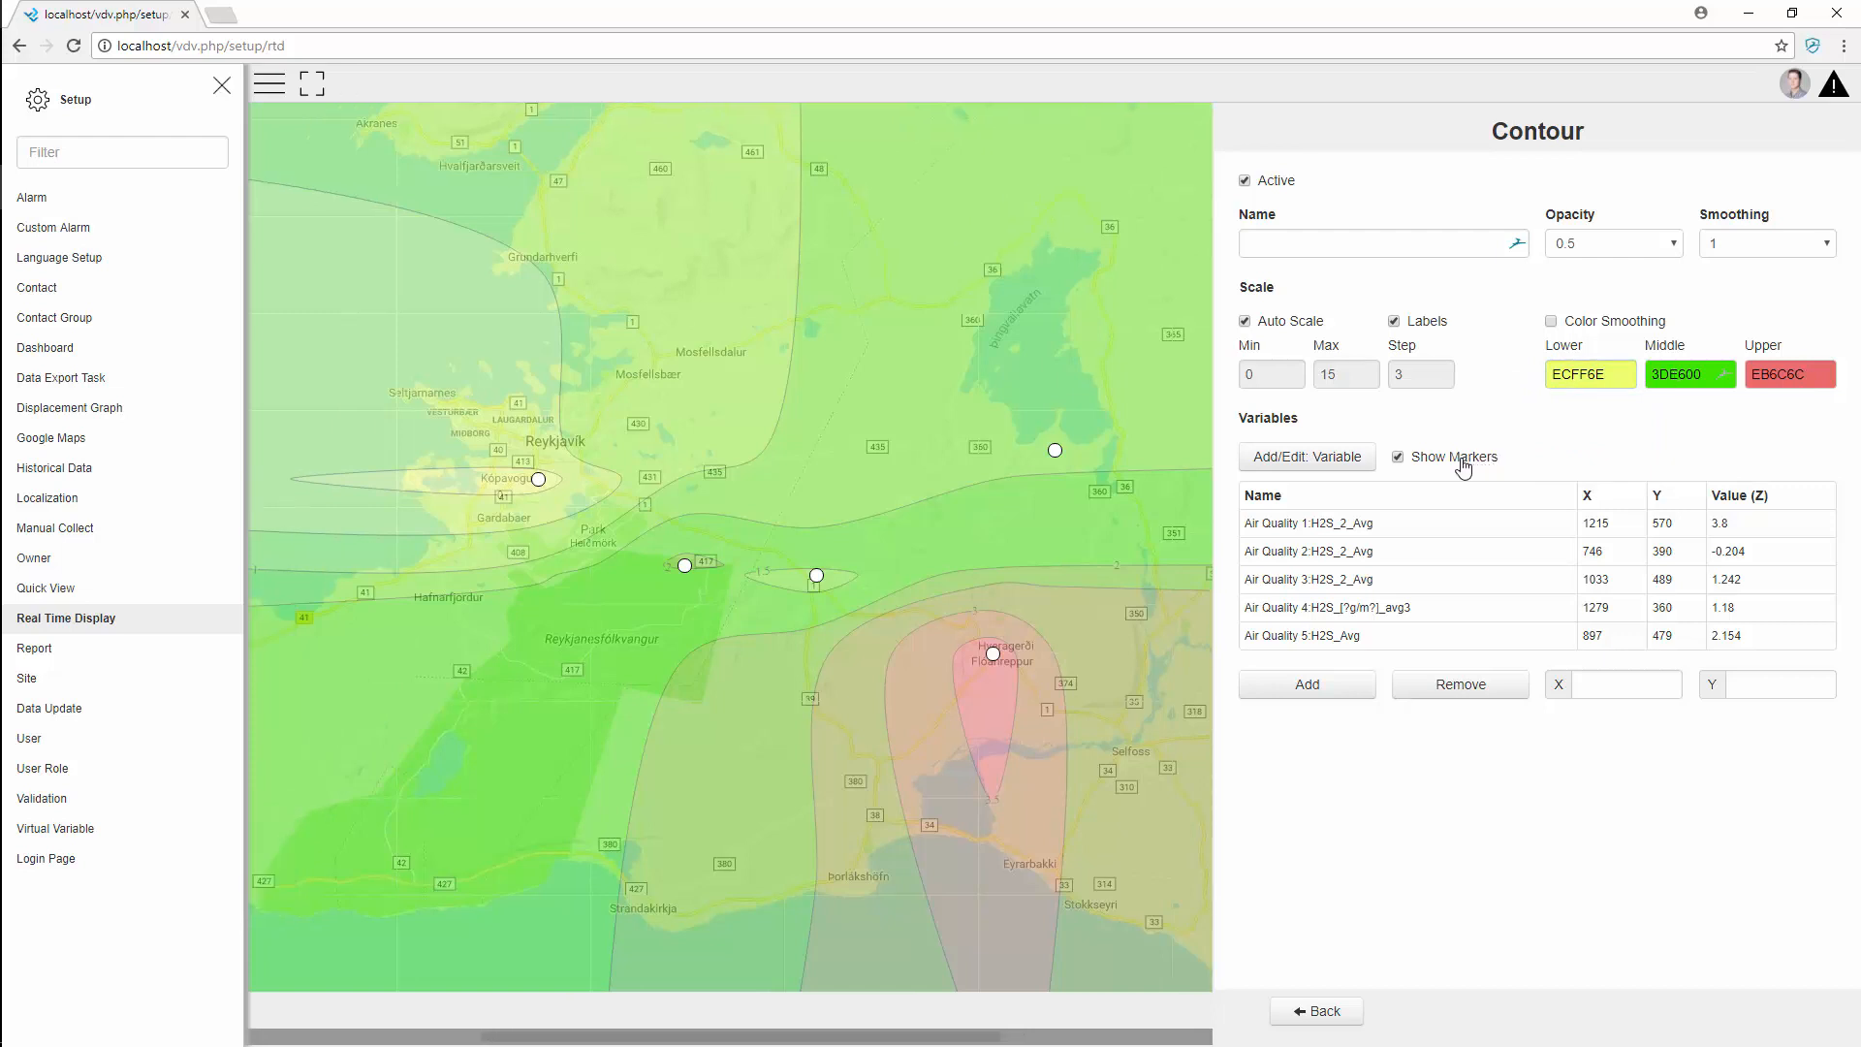
mouse_move(884, 473)
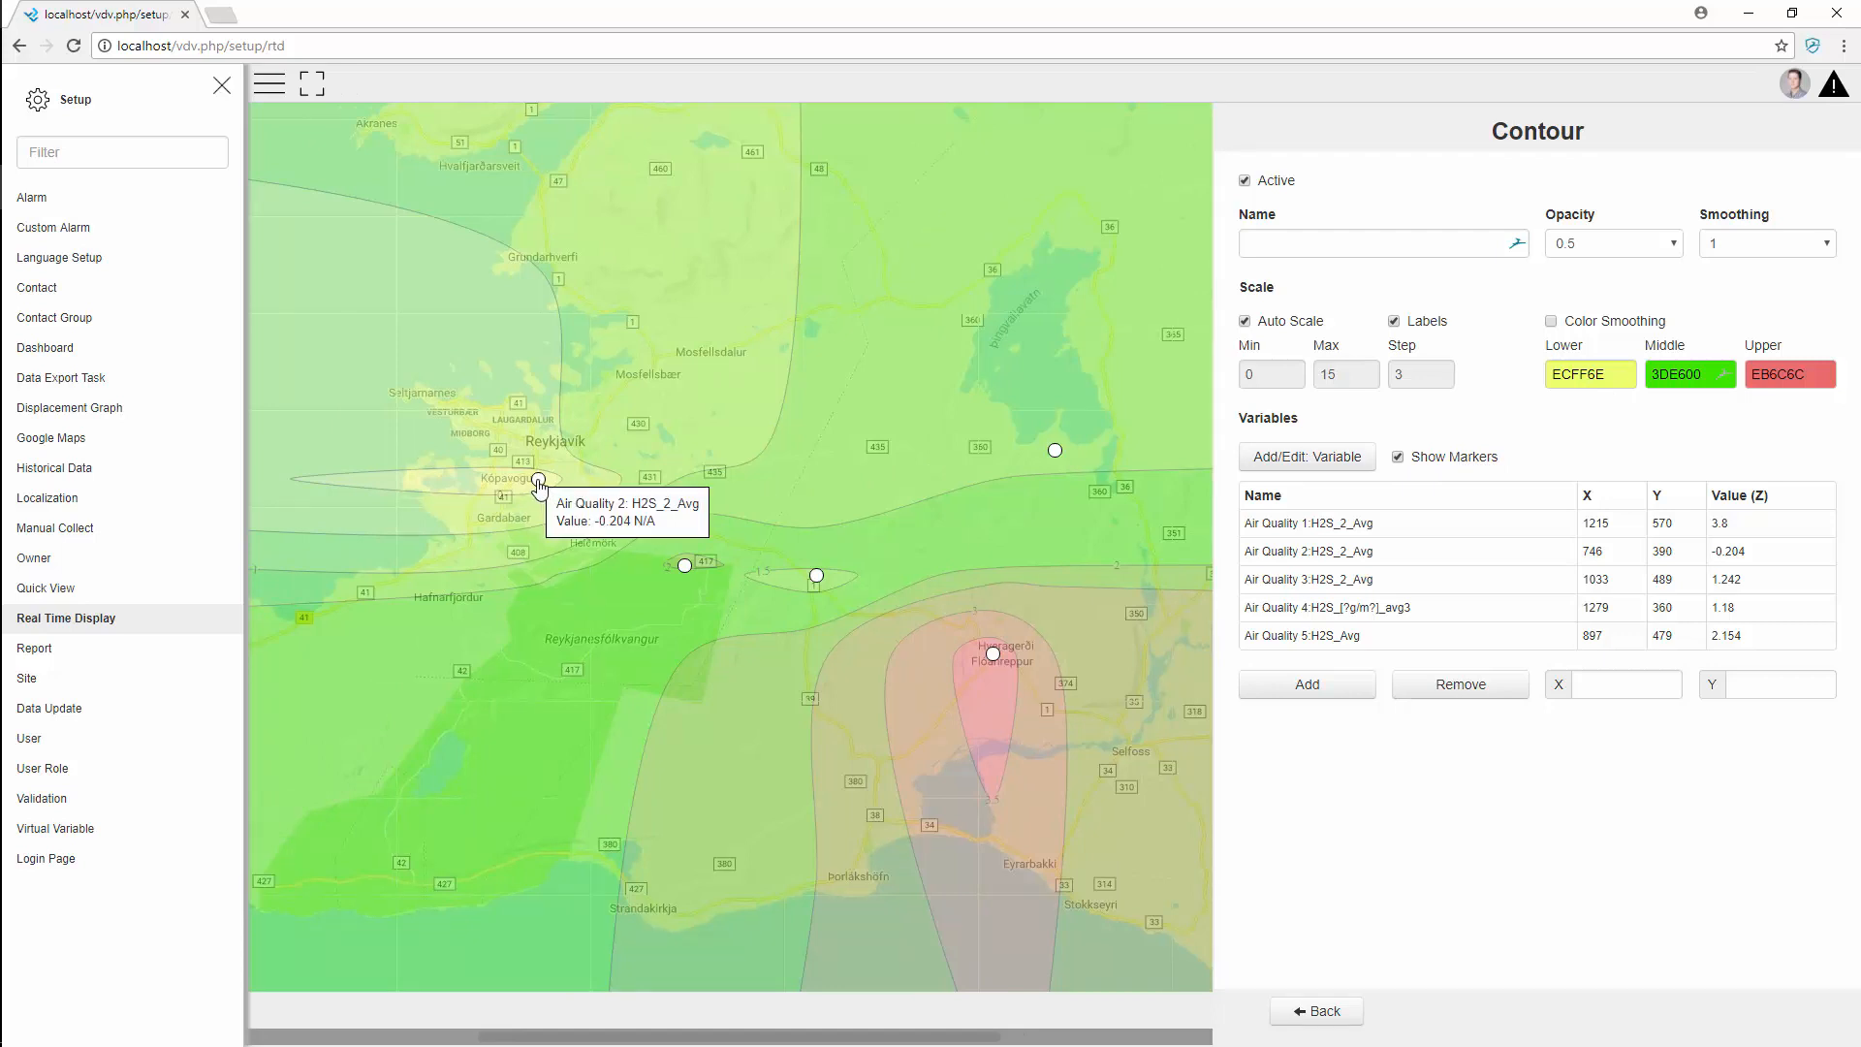
mouse_move(710, 590)
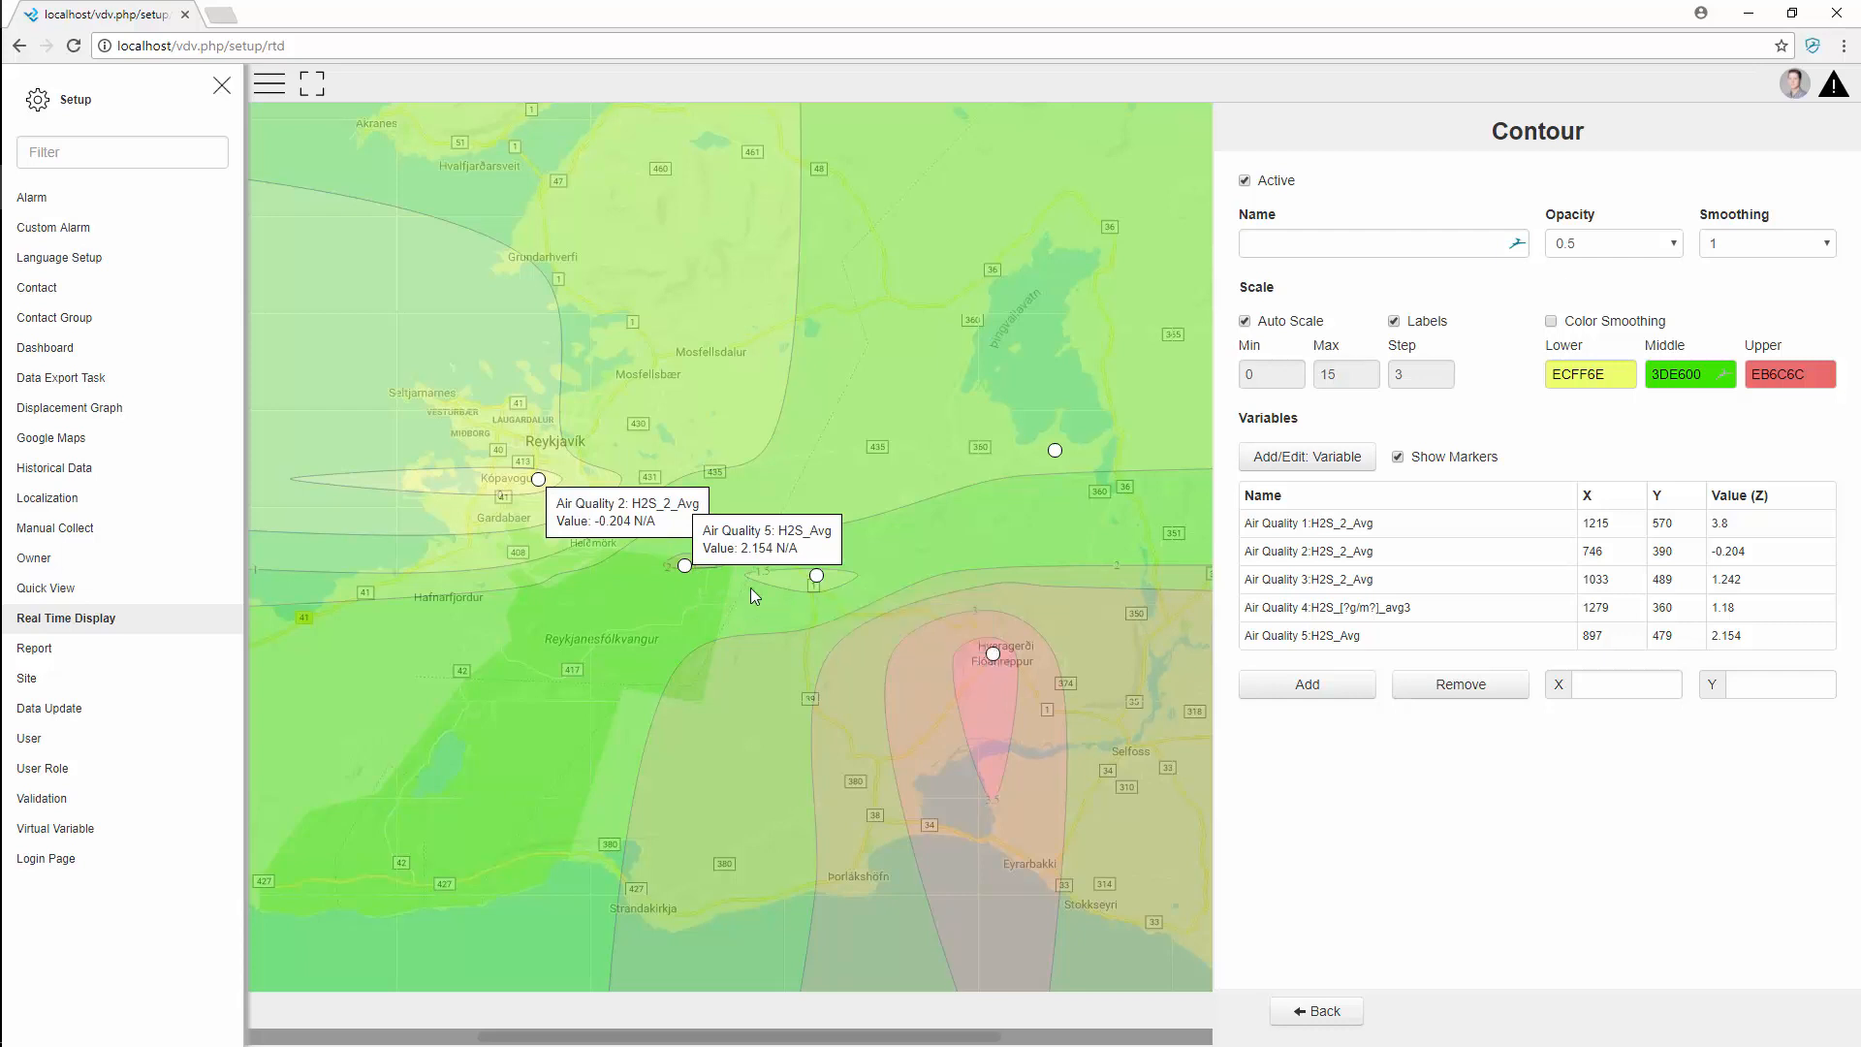
mouse_move(677, 514)
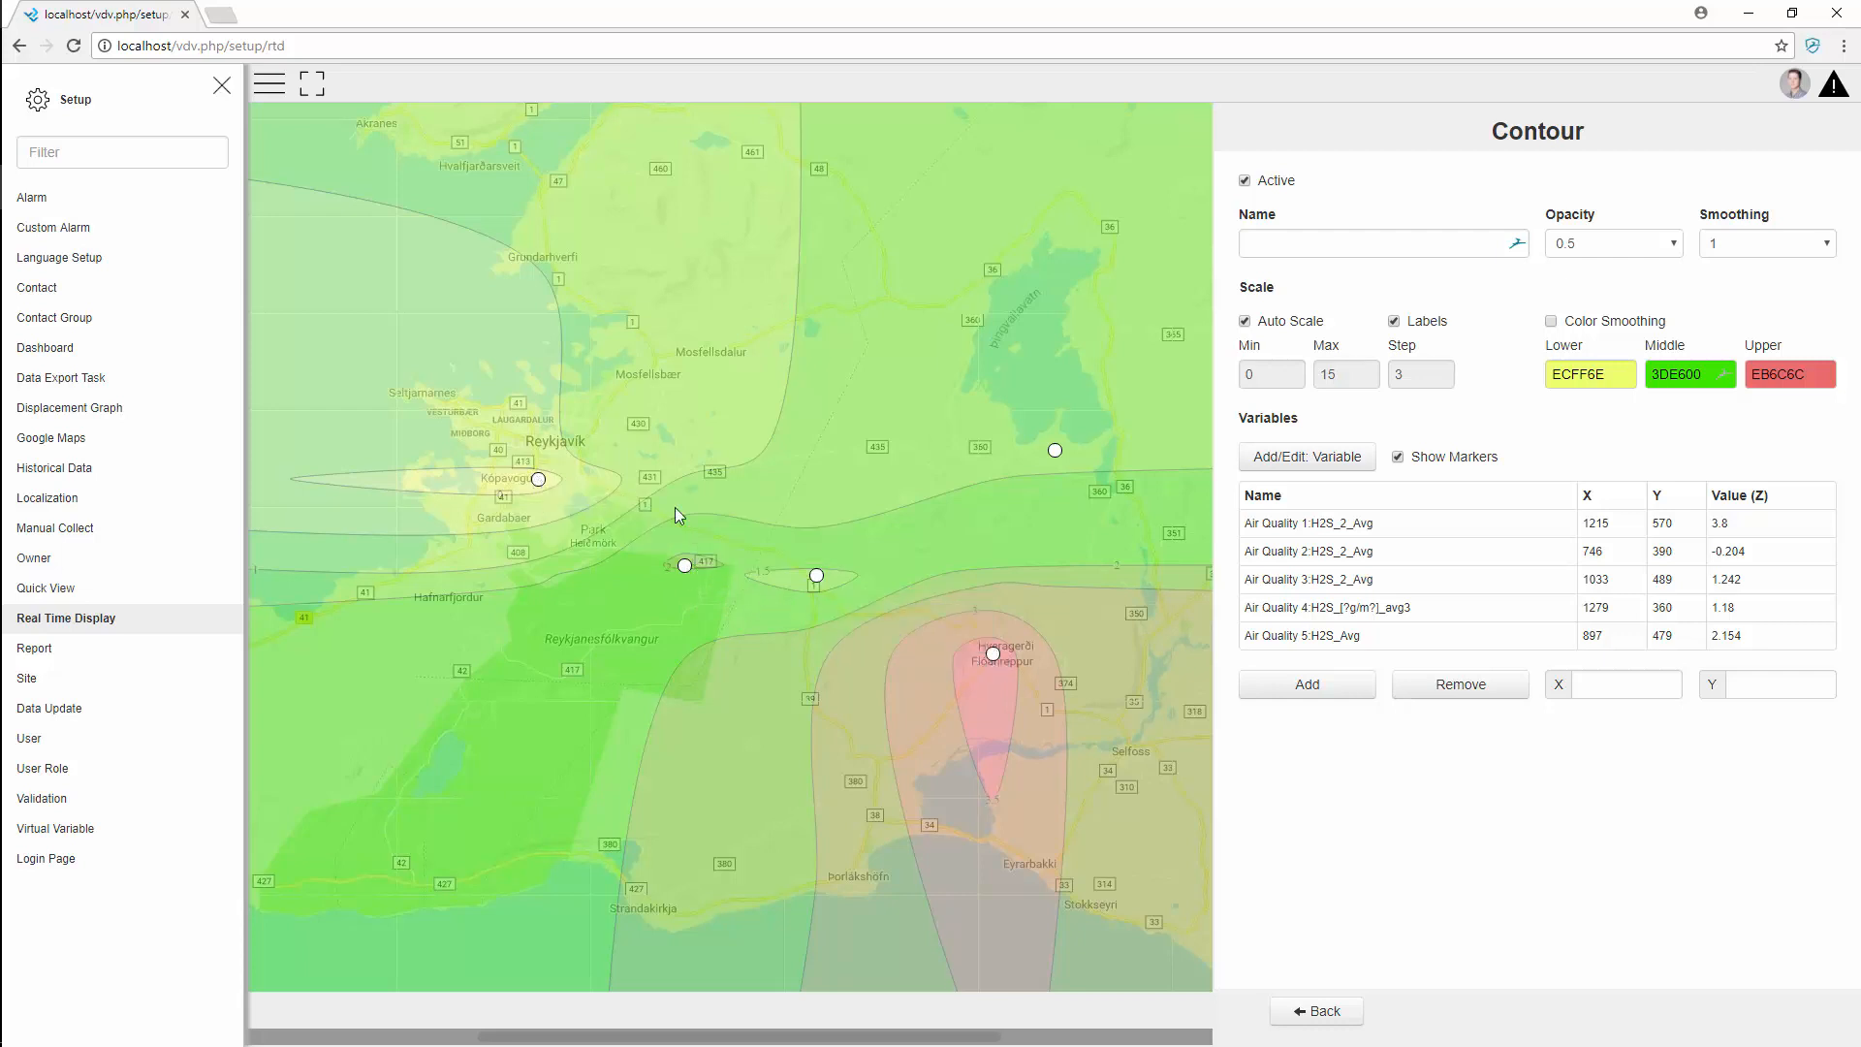
click(1398, 457)
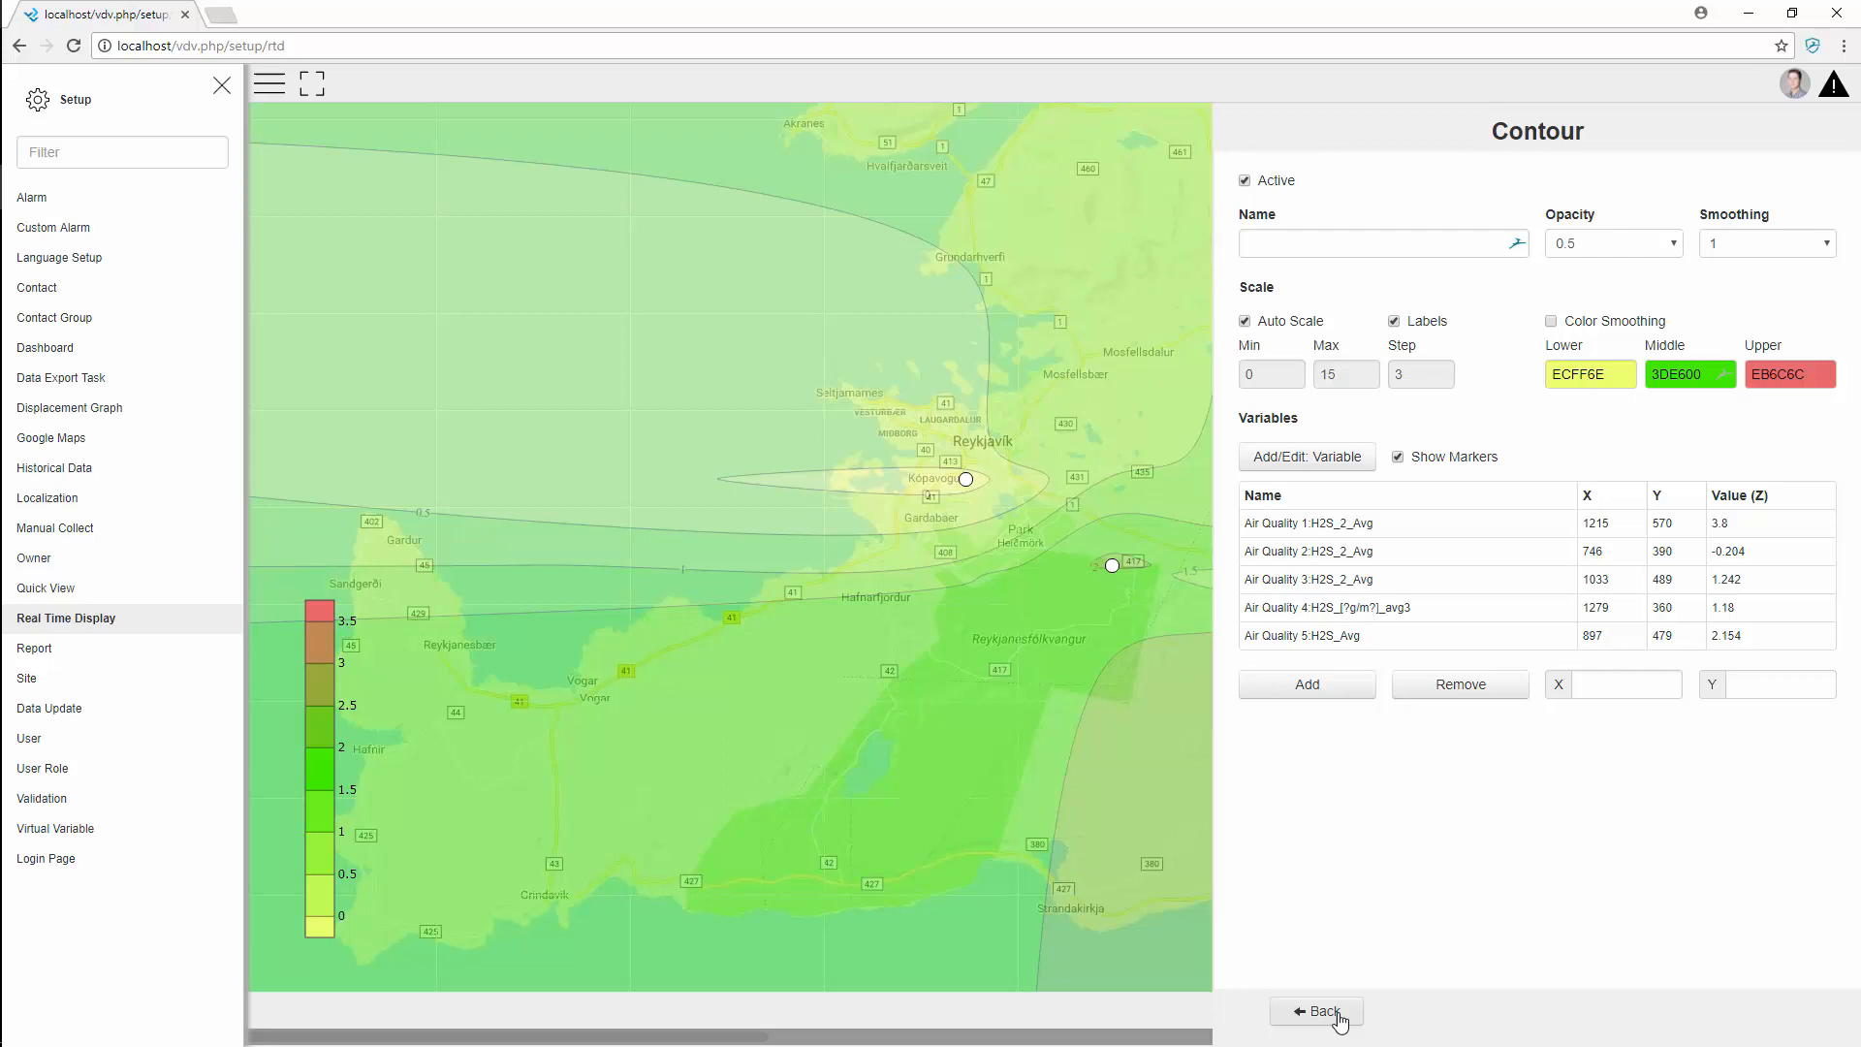
Leave setup and hide the sidebar to show the live Contour Plot with its 0-3.5 H2S legend full width
click(1315, 1009)
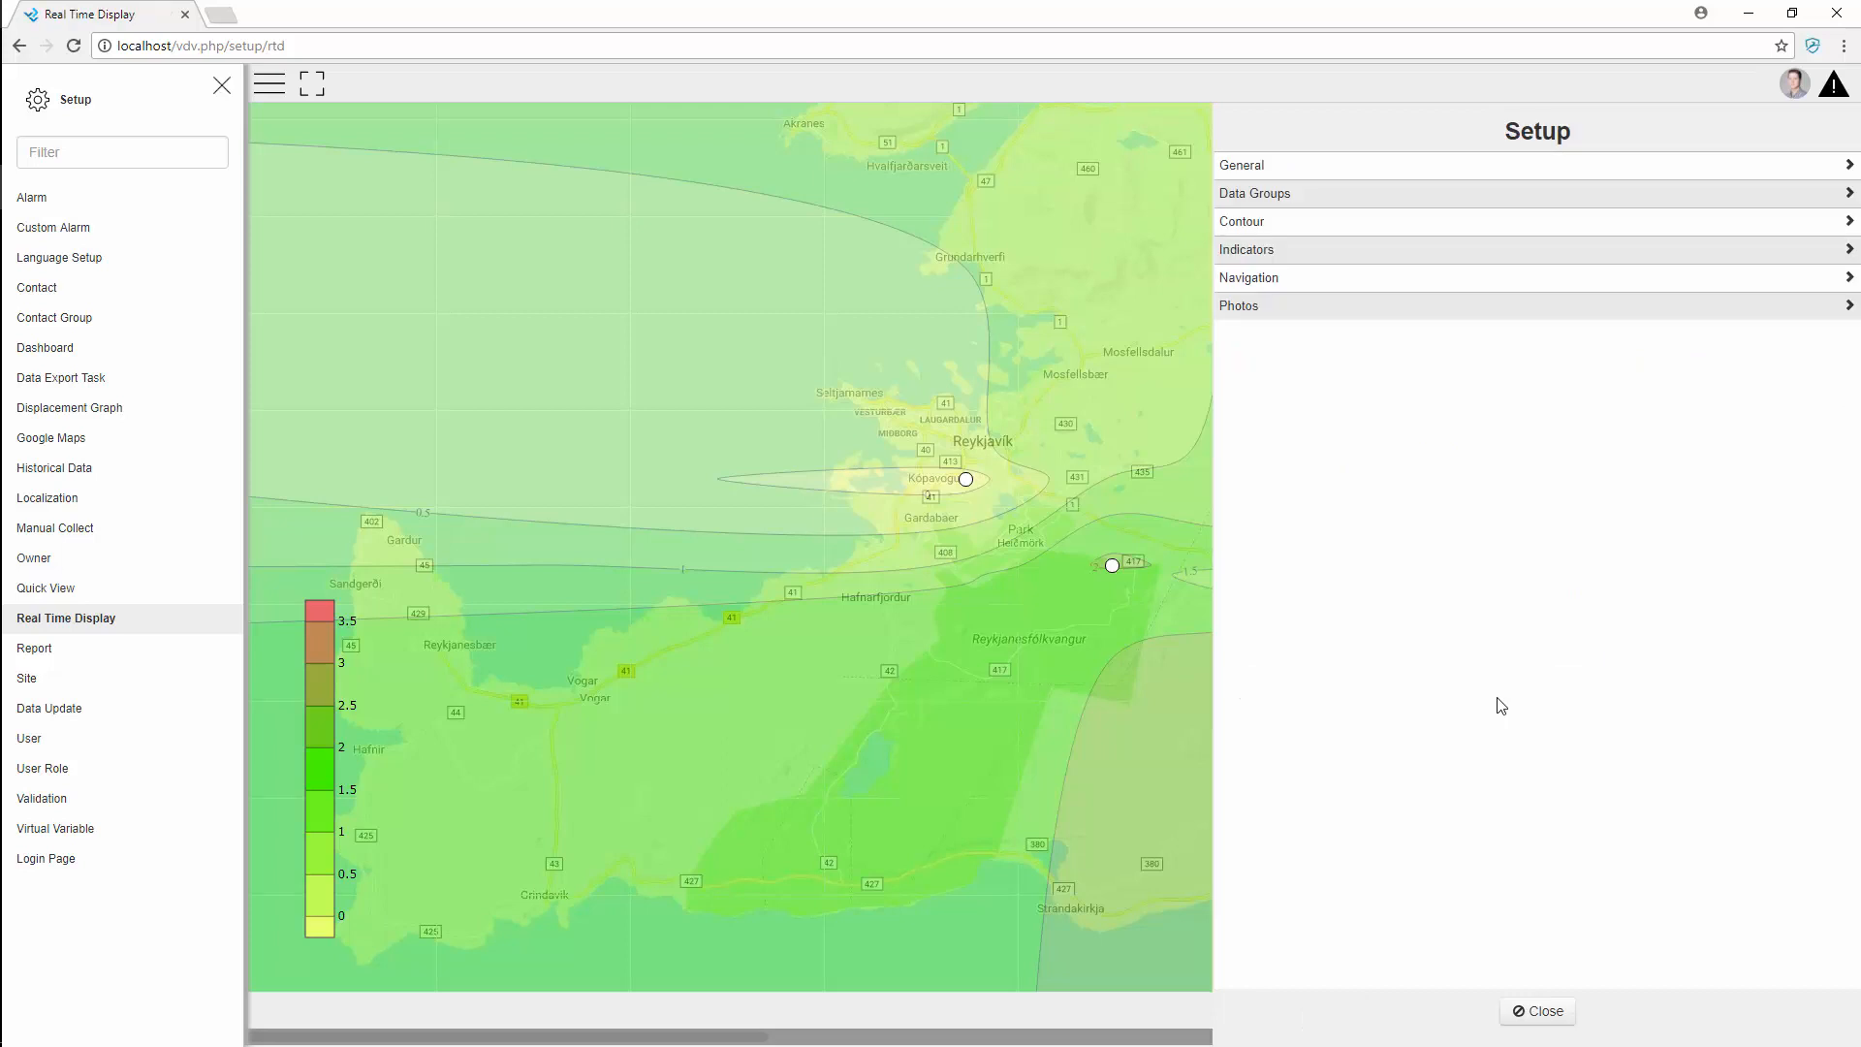
mouse_move(221, 93)
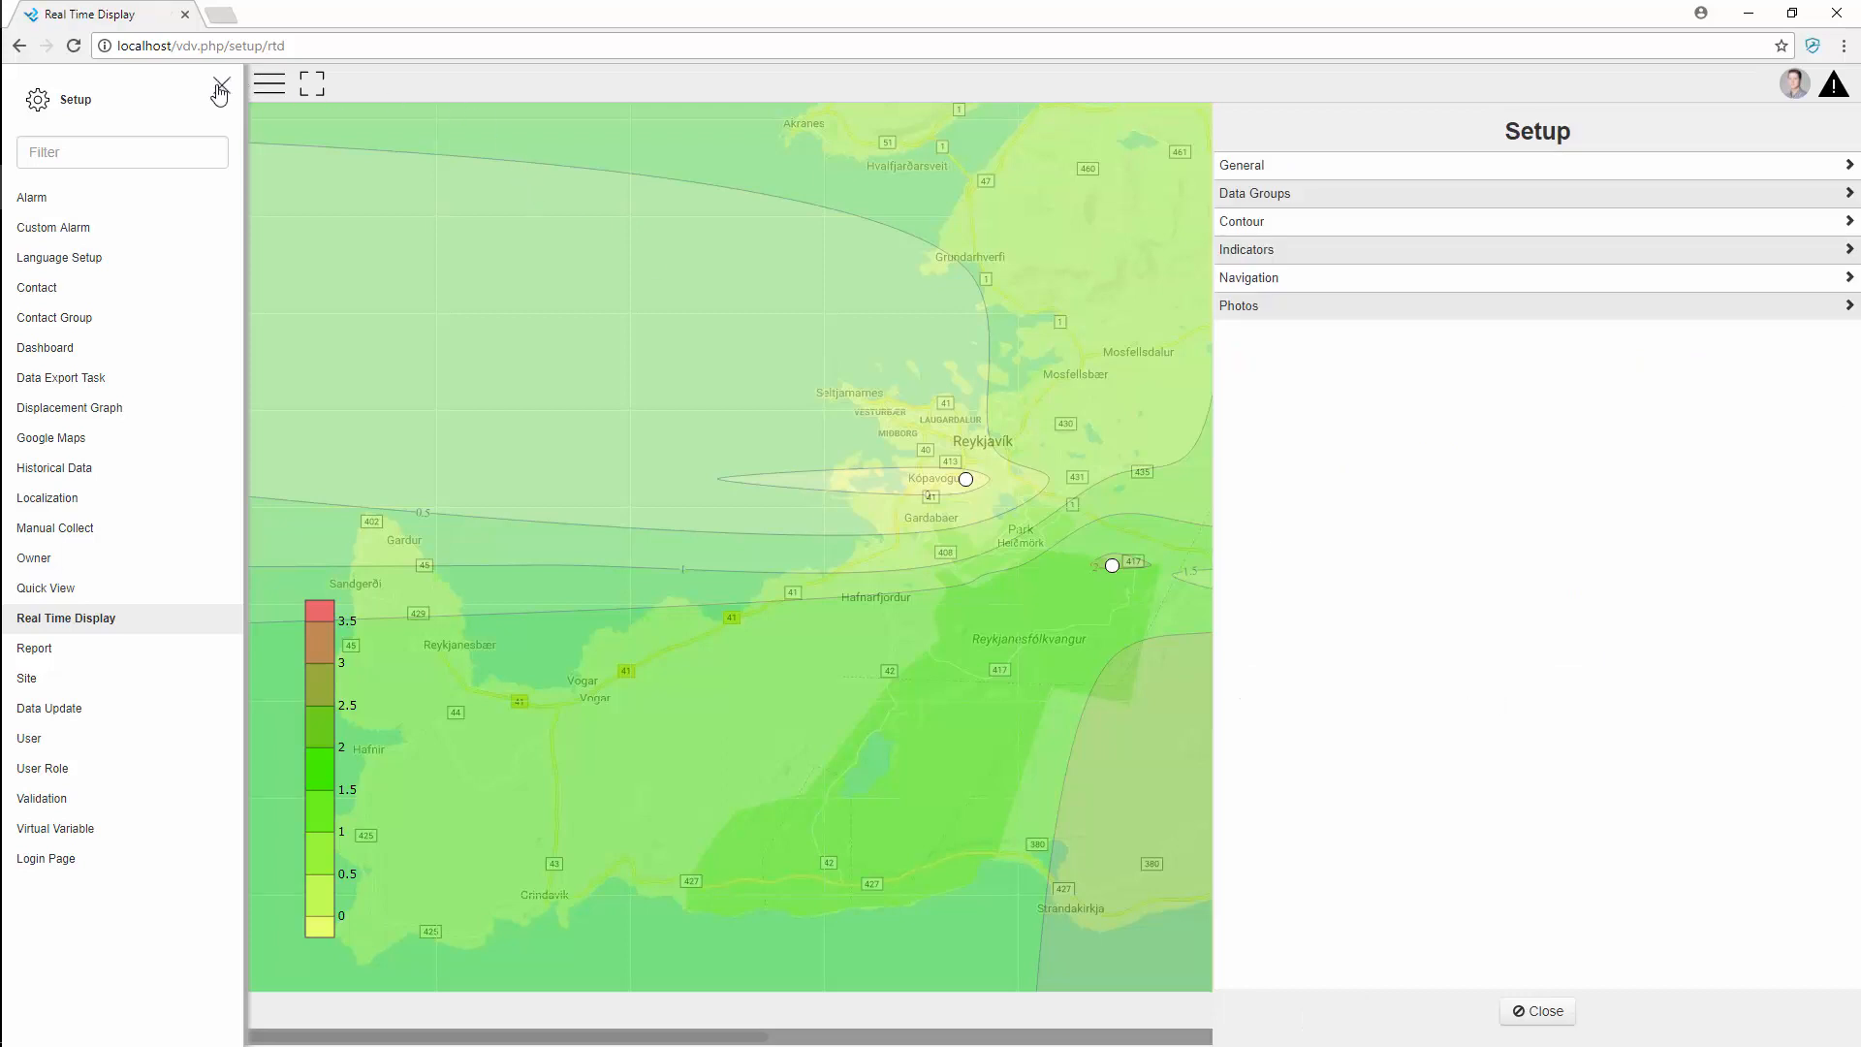
click(219, 91)
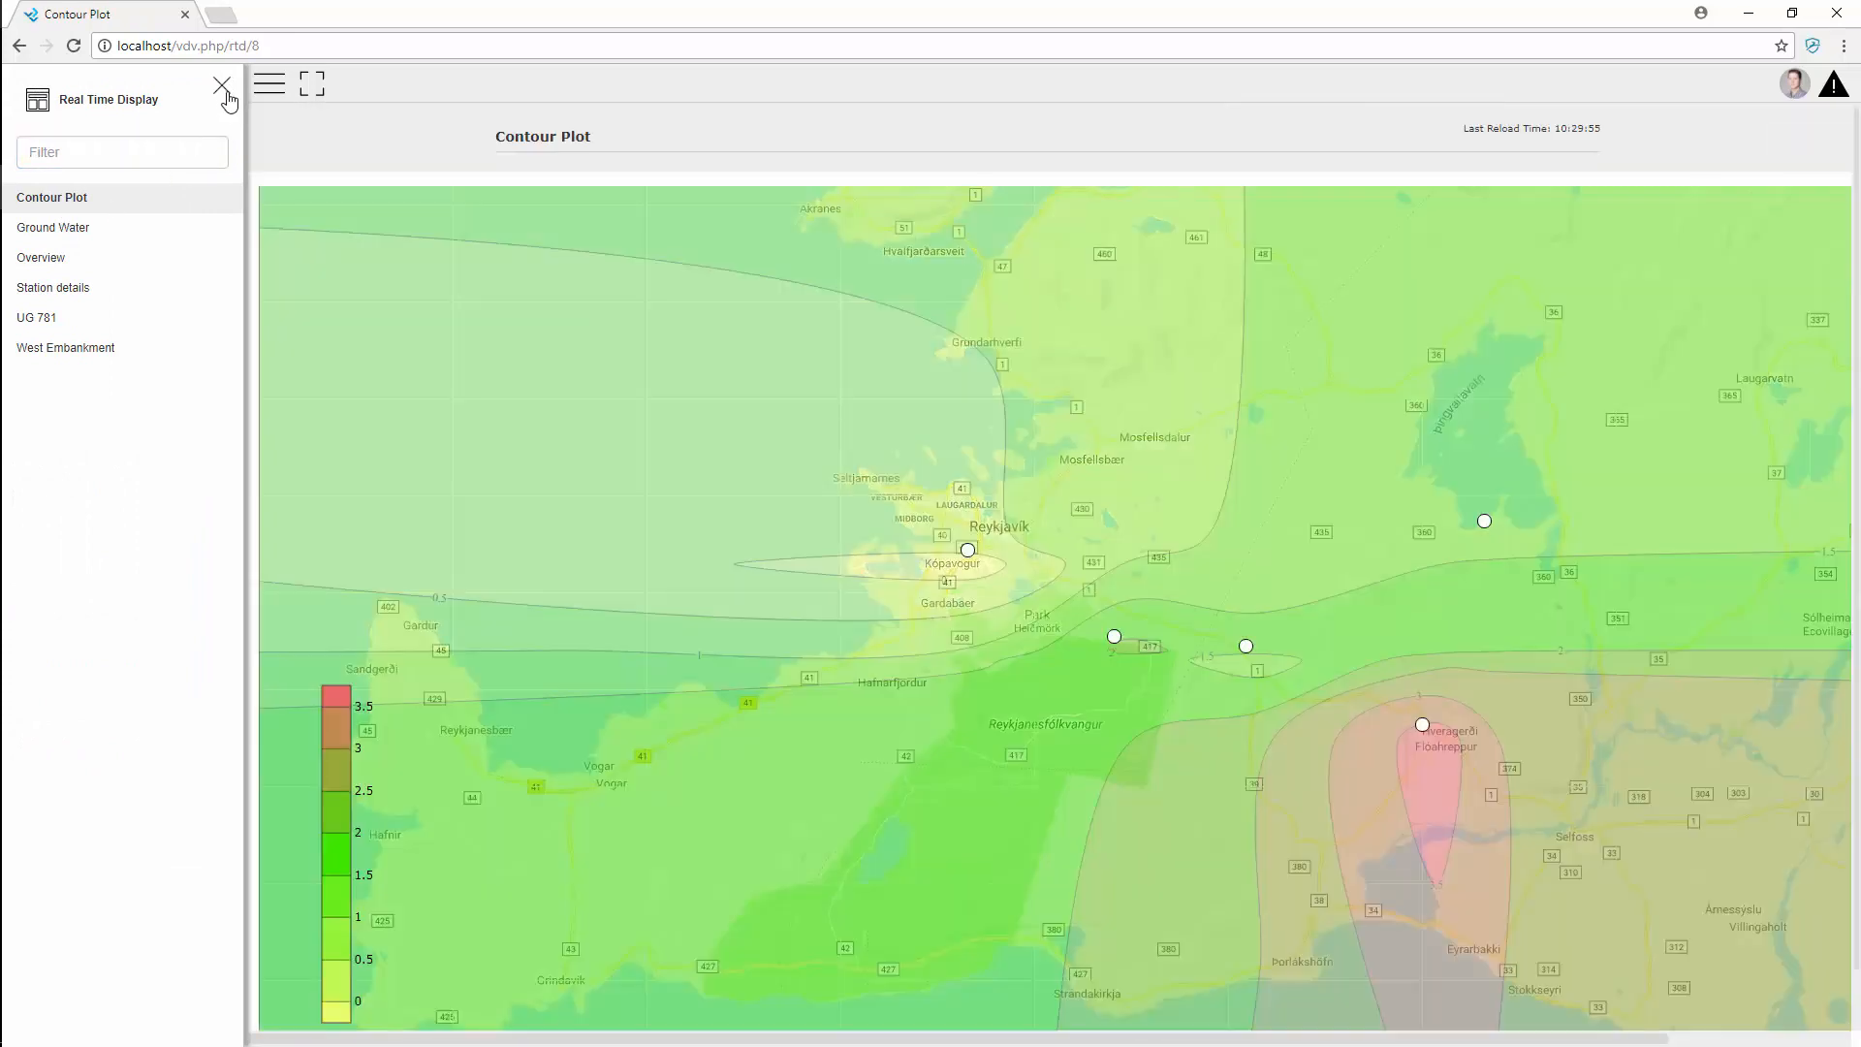
click(221, 87)
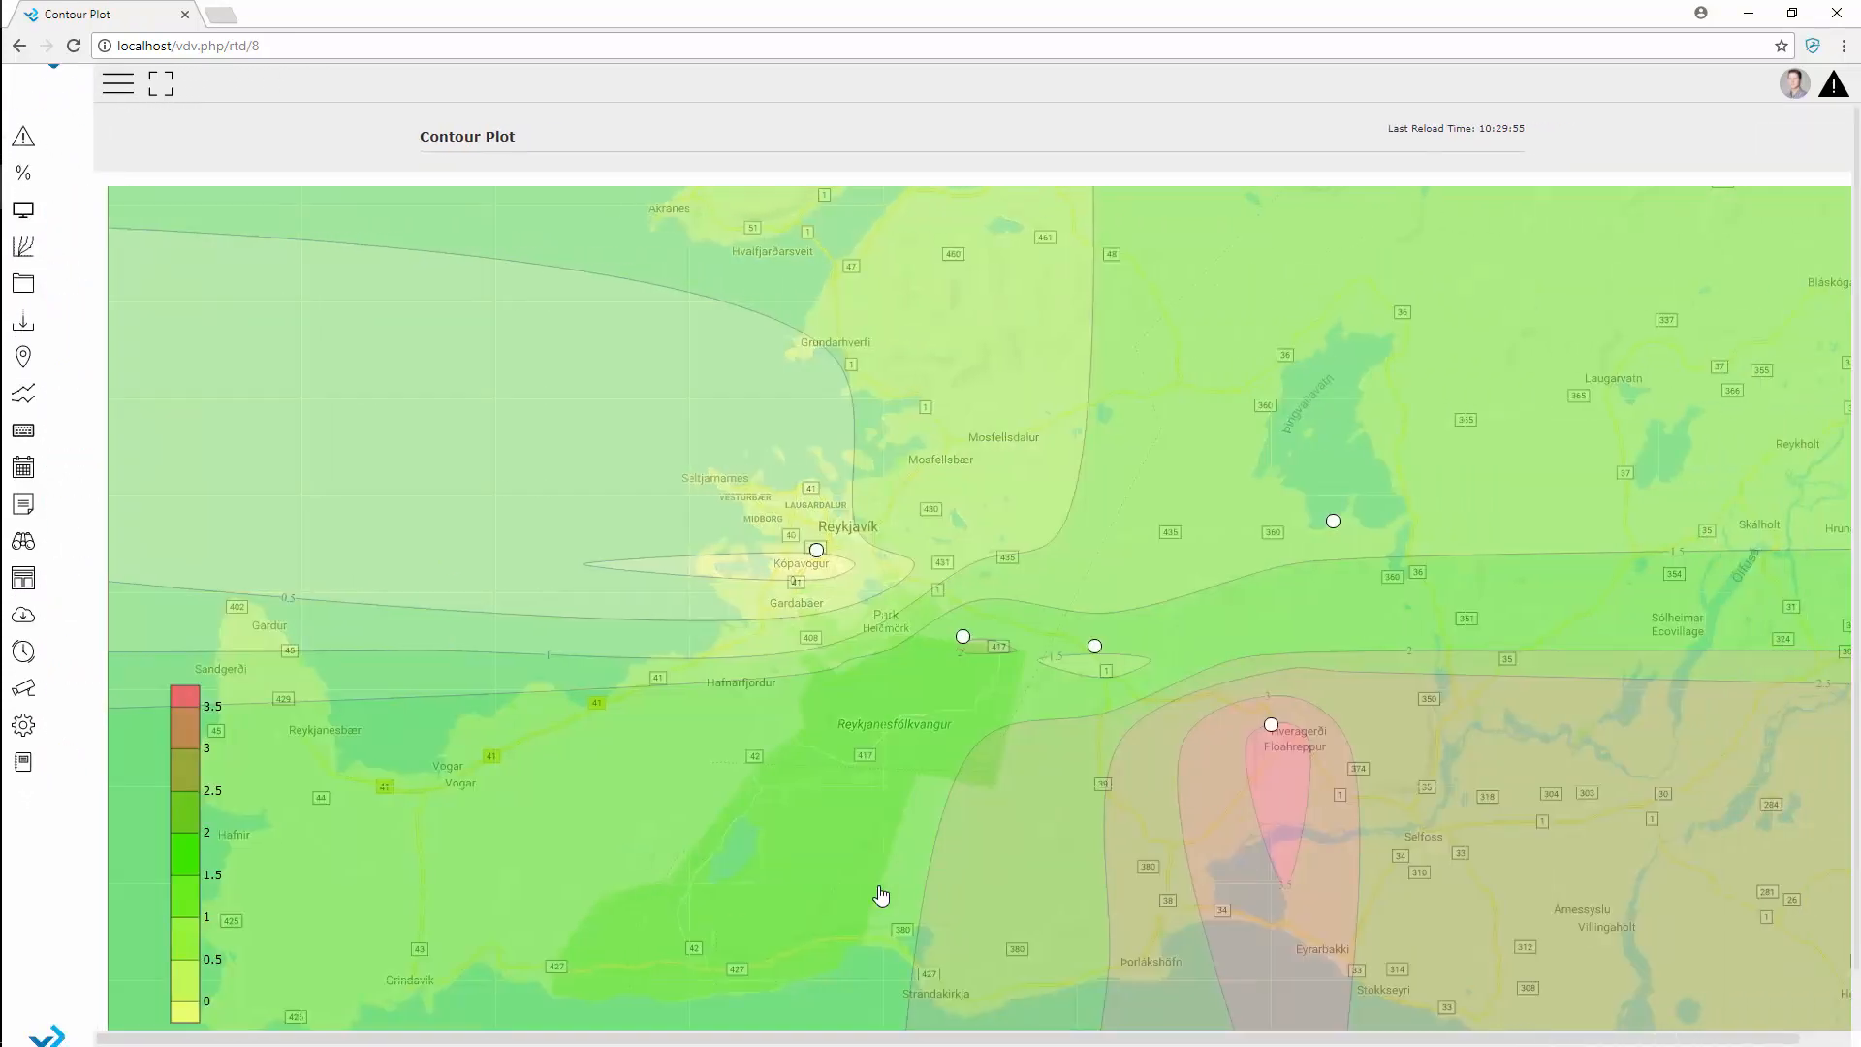